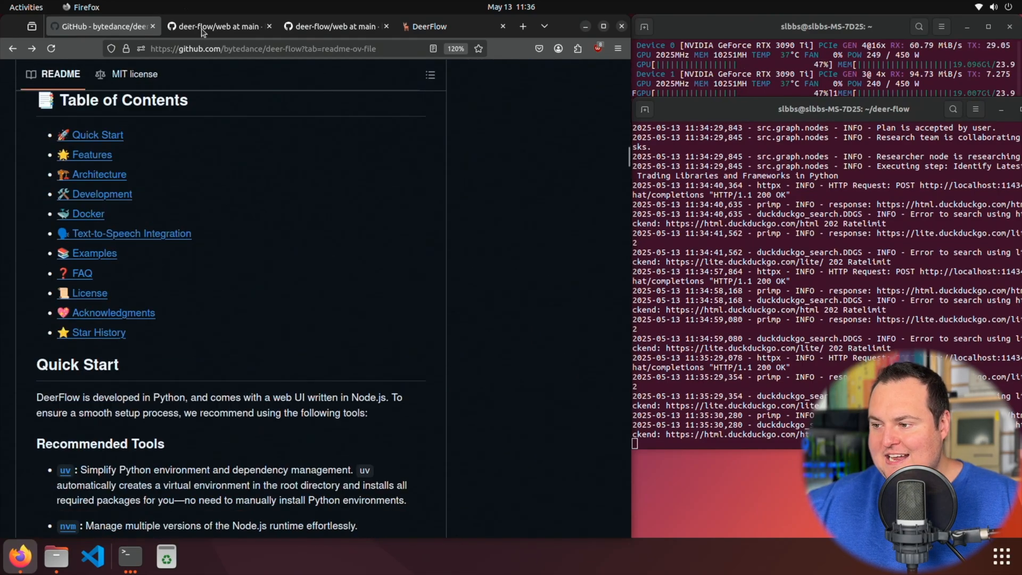
Step: Scroll down through the DeerFlow project page
{"action": "left_click", "coordinate": [427, 26]}
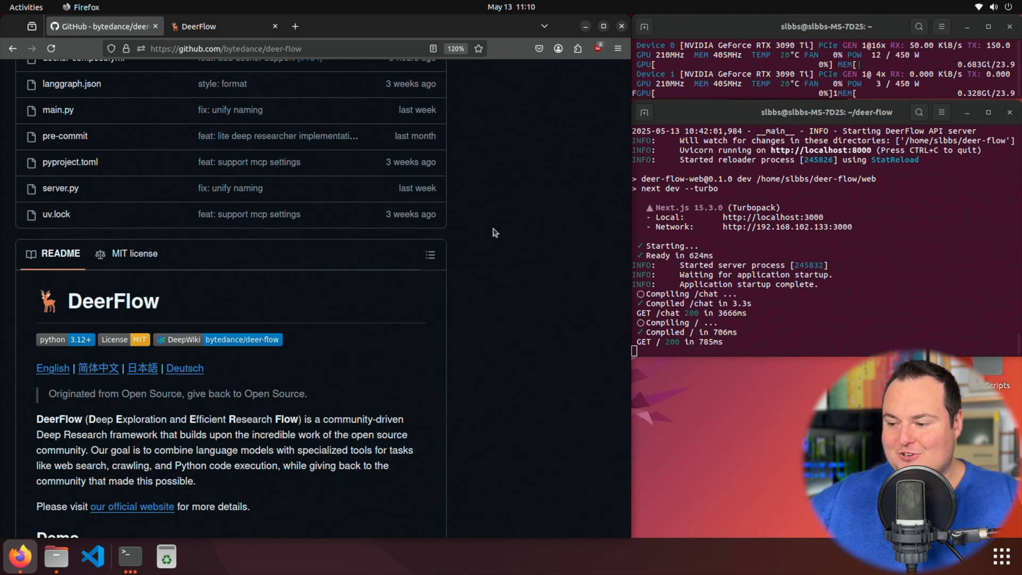
{"action": "scroll", "scroll_direction": "down", "scroll_amount": 3}
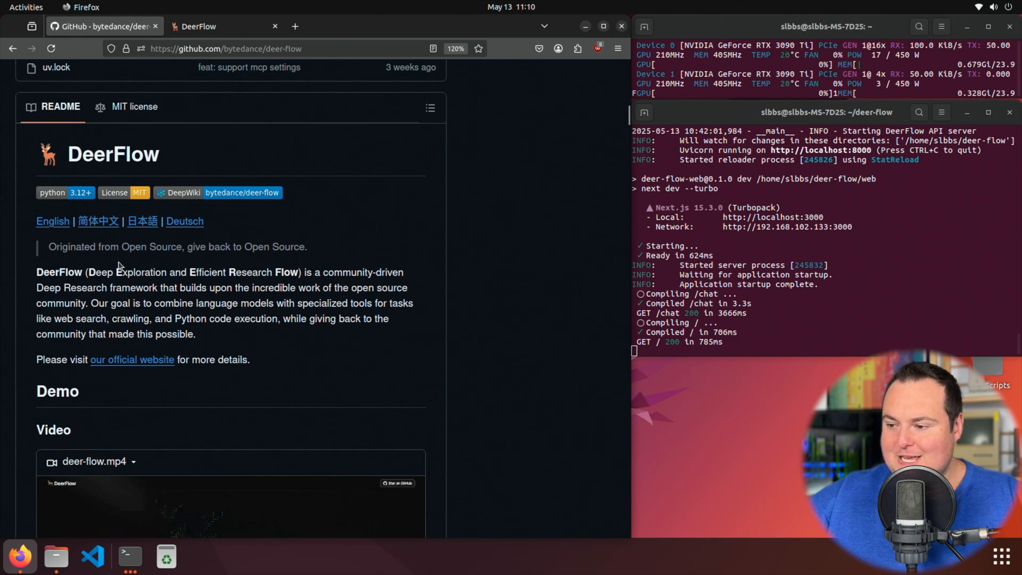
{"action": "mouse_move", "coordinate": [296, 271]}
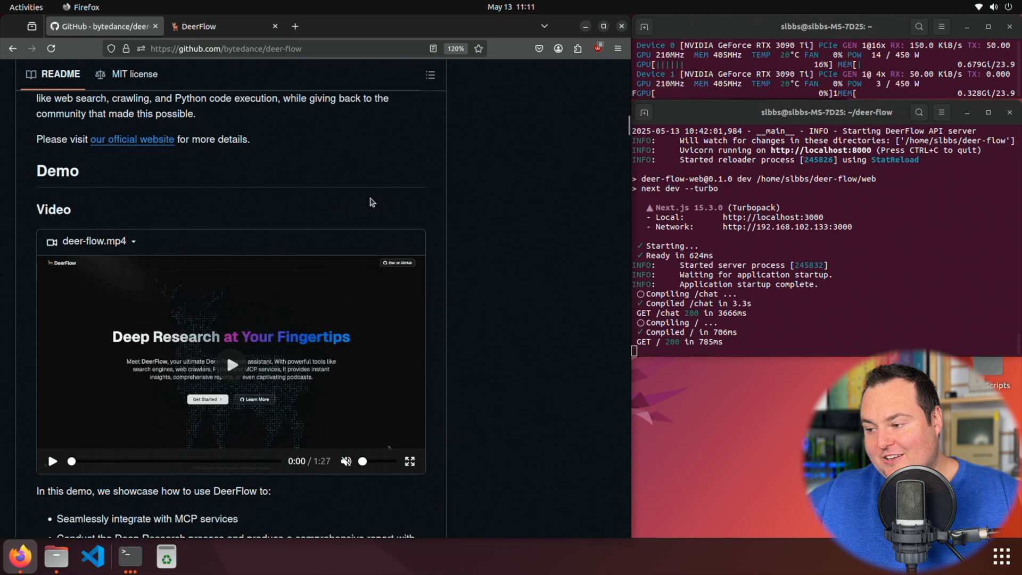
{"action": "scroll", "scroll_direction": "down", "scroll_amount": 3}
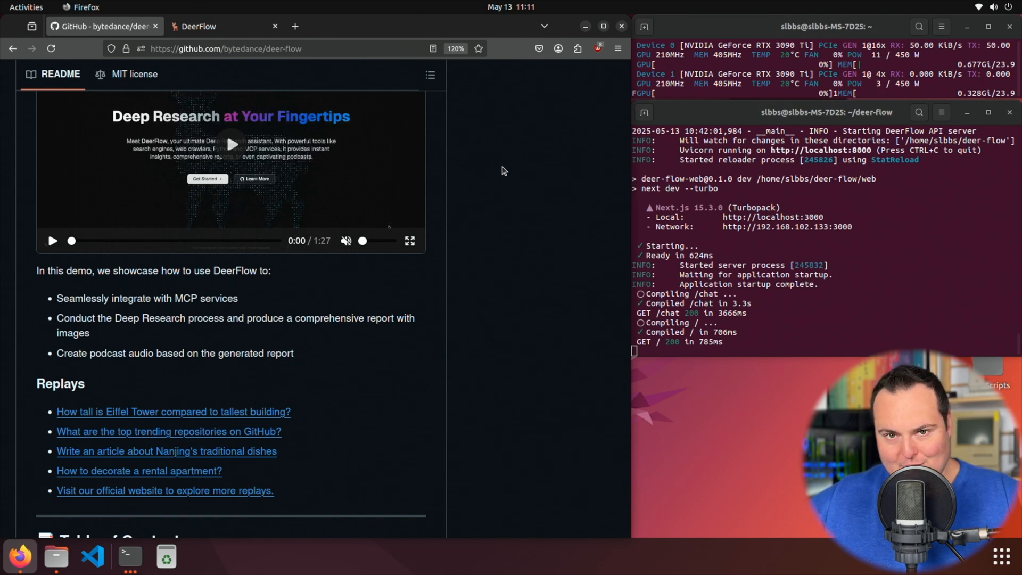
{"action": "mouse_move", "coordinate": [530, 170]}
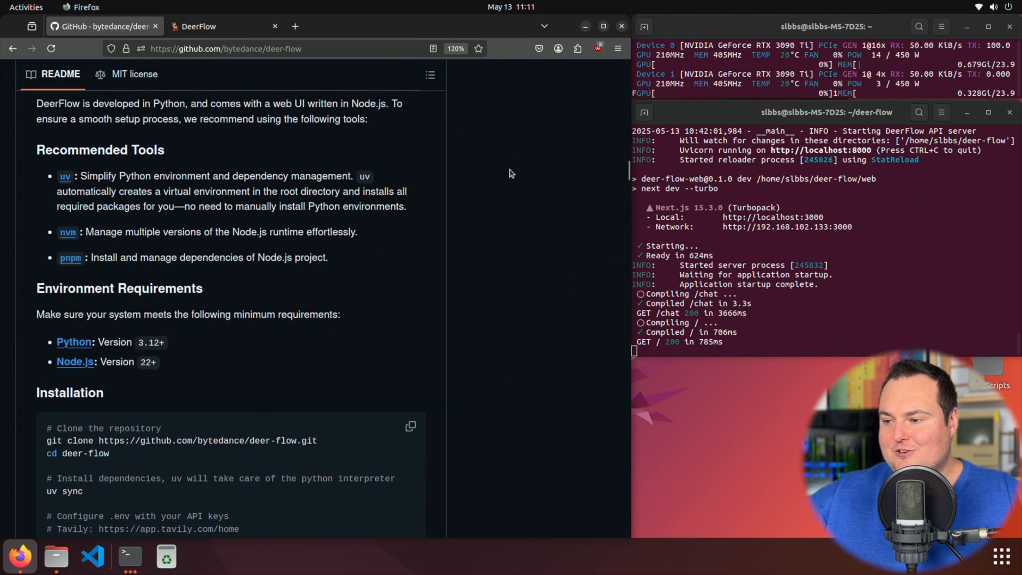
{"action": "scroll", "scroll_direction": "down", "scroll_amount": 3}
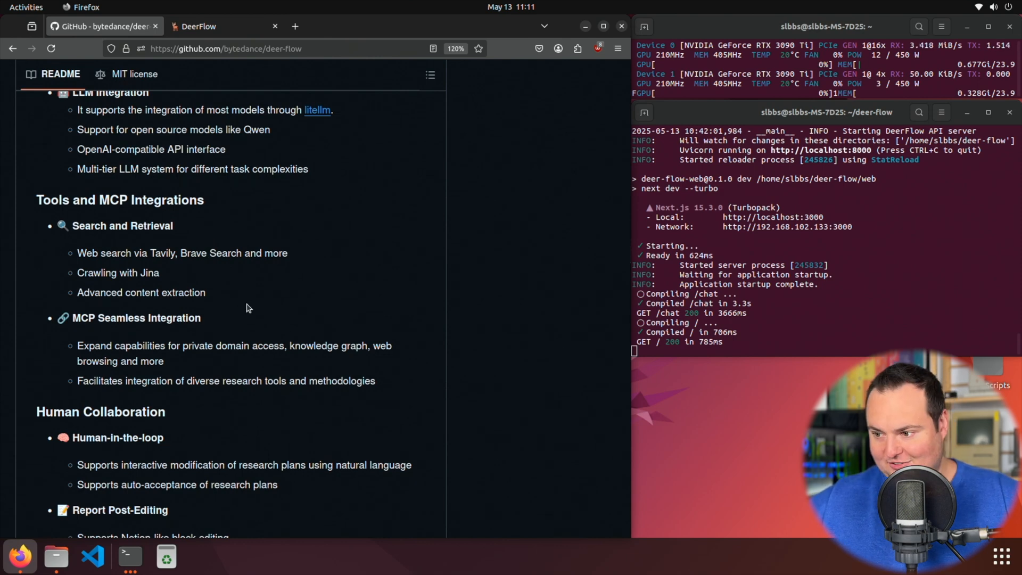
{"action": "scroll", "scroll_direction": "down", "scroll_amount": 3}
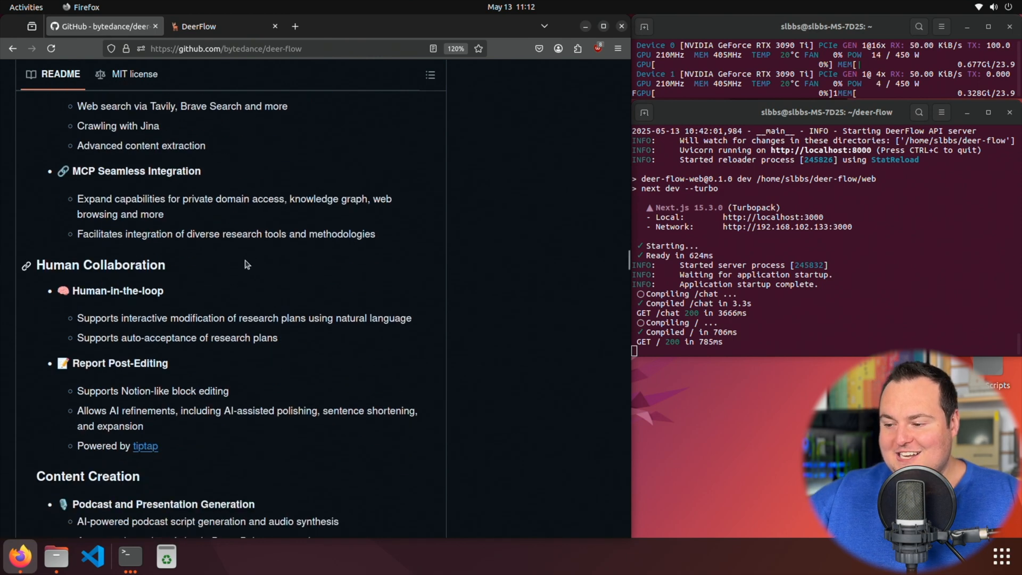
{"action": "scroll", "scroll_direction": "down", "scroll_amount": 3}
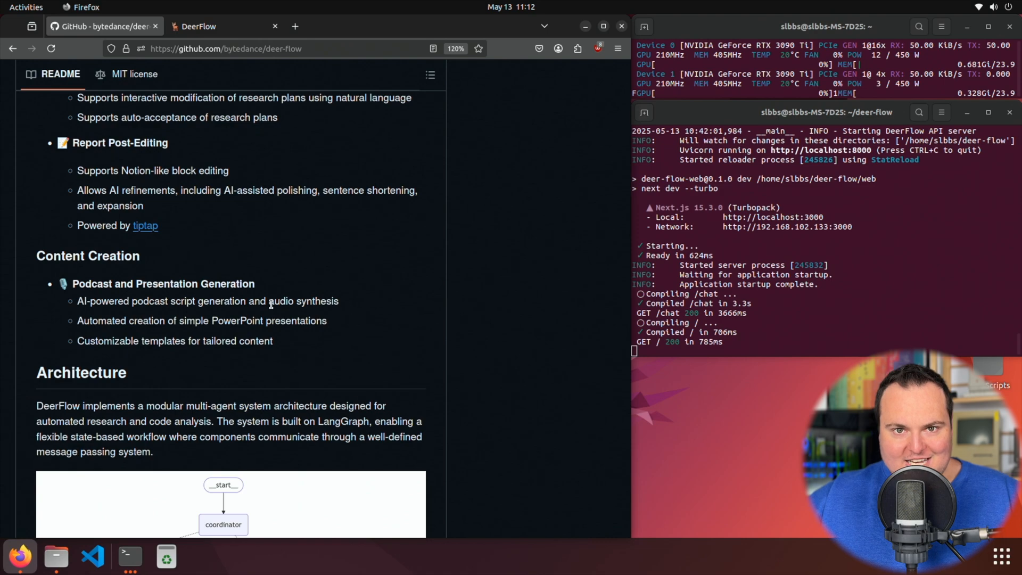
{"action": "scroll", "scroll_direction": "down", "scroll_amount": 3}
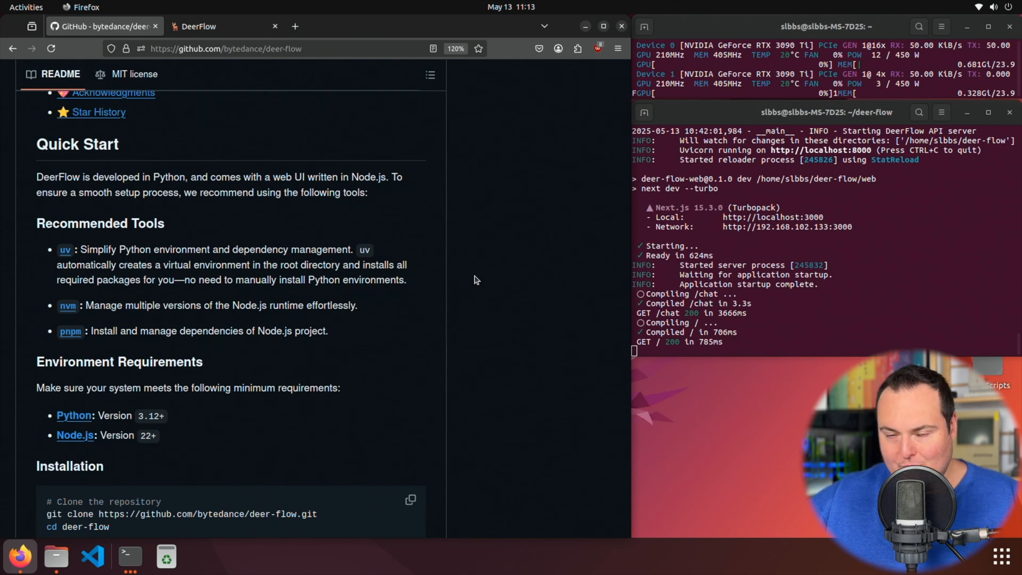
Step: Open the official DeerFlow website, then show the local landing page at localhost:3000
{"action": "scroll", "scroll_direction": "up", "scroll_amount": 3}
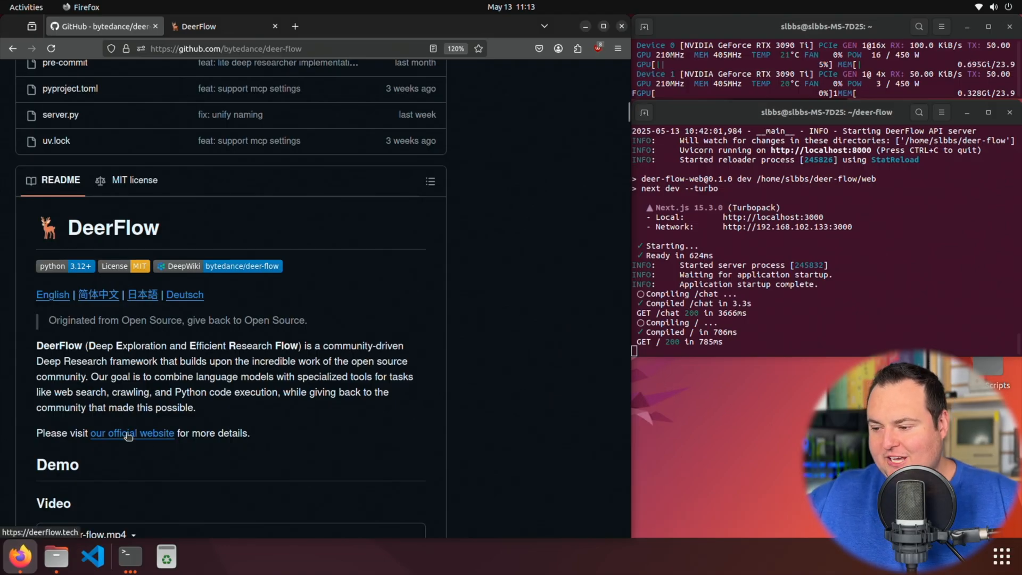
{"action": "left_click", "coordinate": [133, 433]}
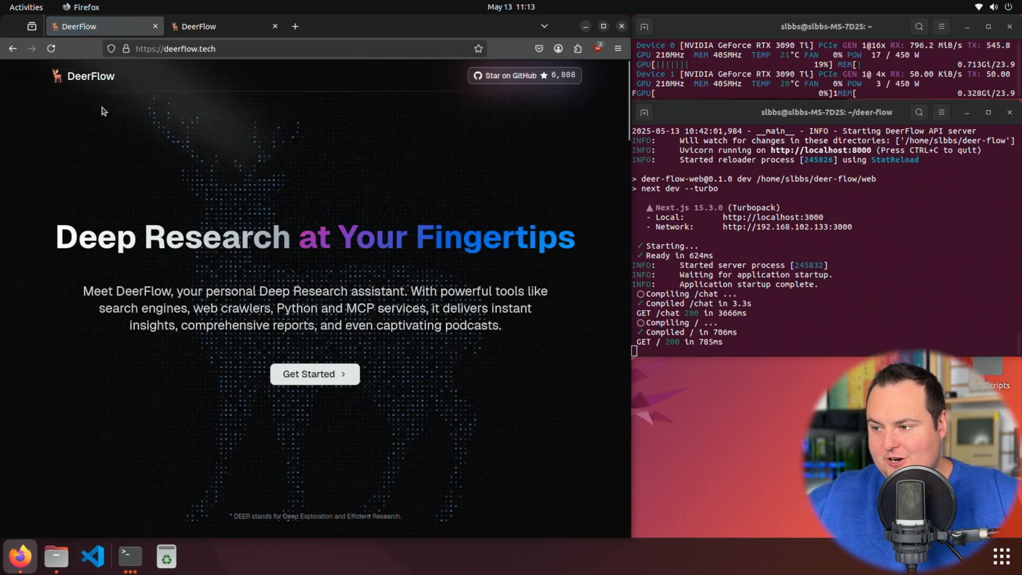
{"action": "mouse_move", "coordinate": [479, 174]}
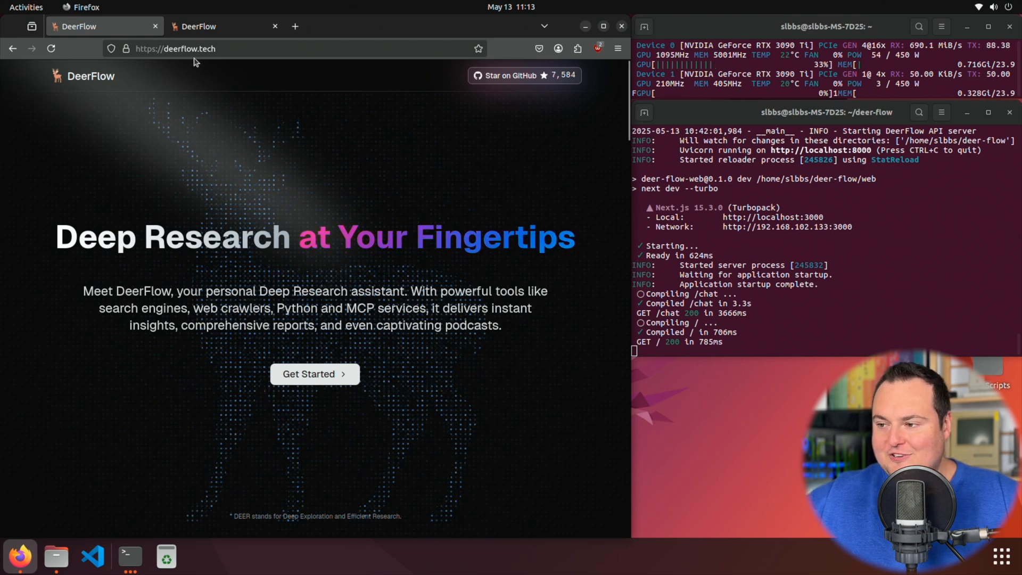
{"action": "mouse_move", "coordinate": [374, 186]}
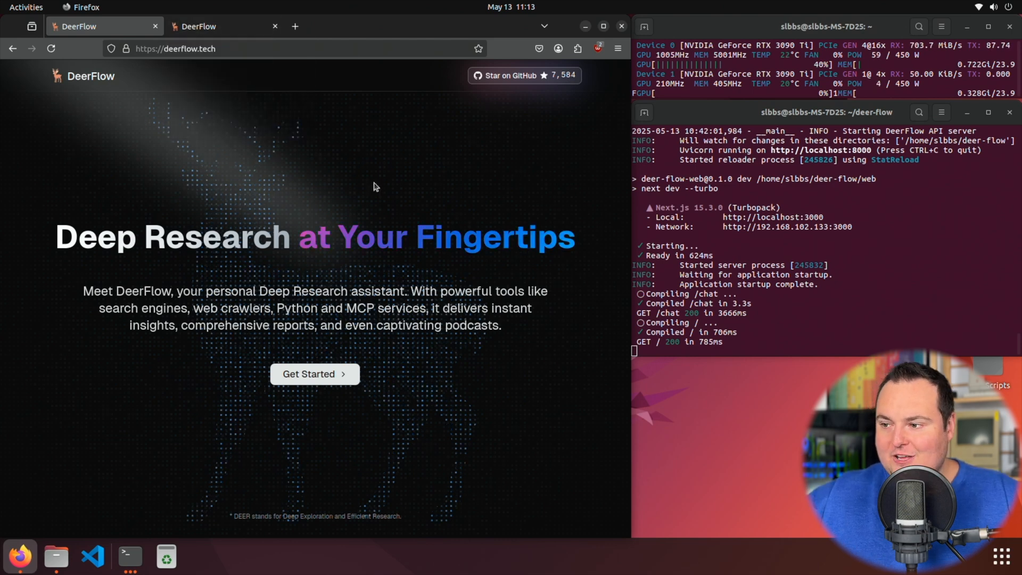
{"action": "left_click", "coordinate": [215, 27]}
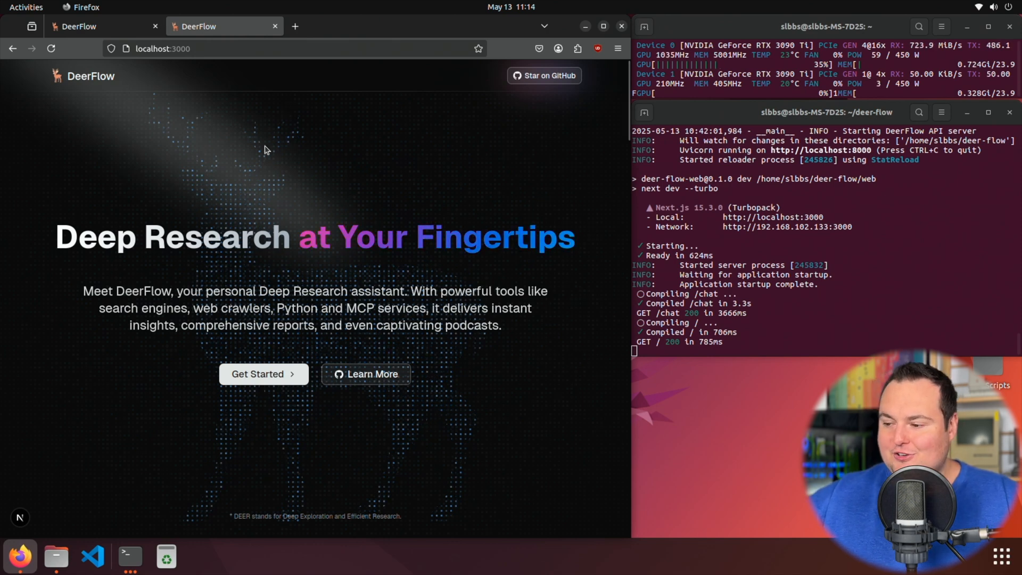
Step: Open the chat and enter 'Please generate a report on the best way to get a gpu at a steep discount'
{"action": "left_click", "coordinate": [263, 373]}
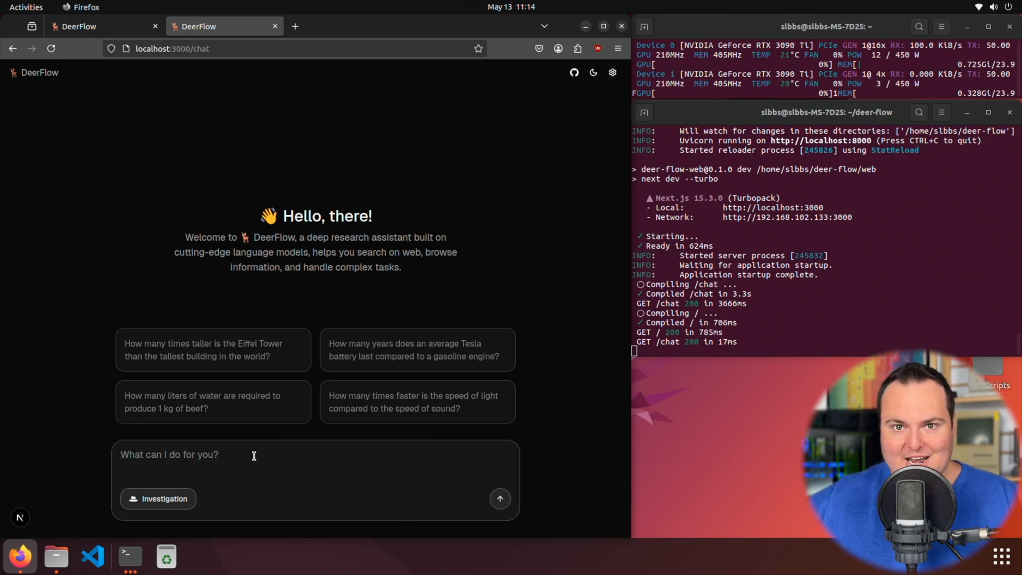
{"action": "type", "text": "Please generate a report on the best way to get a gpu at a steep discount"}
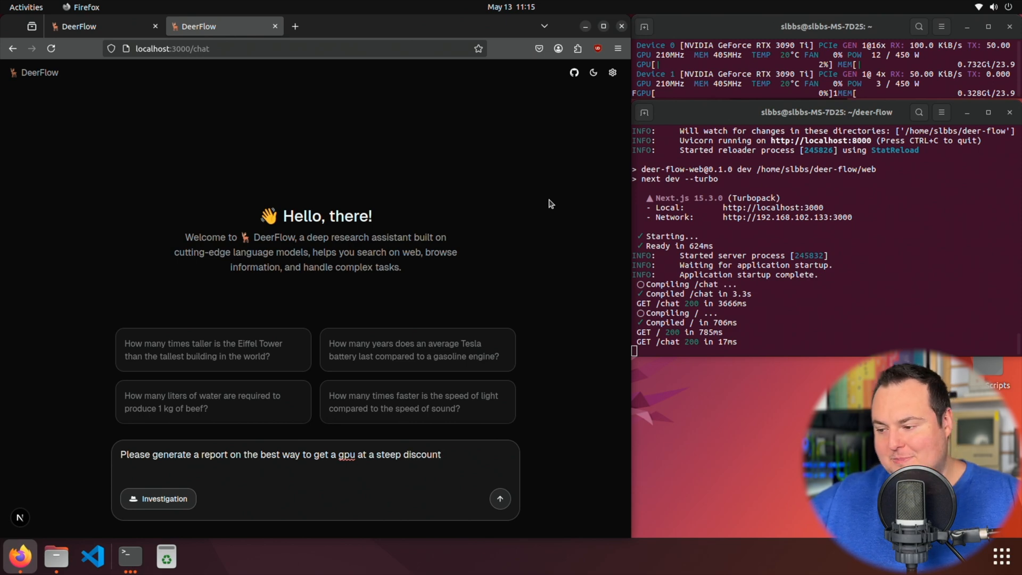
Step: Send the GPU discount request, review its three-step research plan, and return home
{"action": "left_click", "coordinate": [500, 499]}
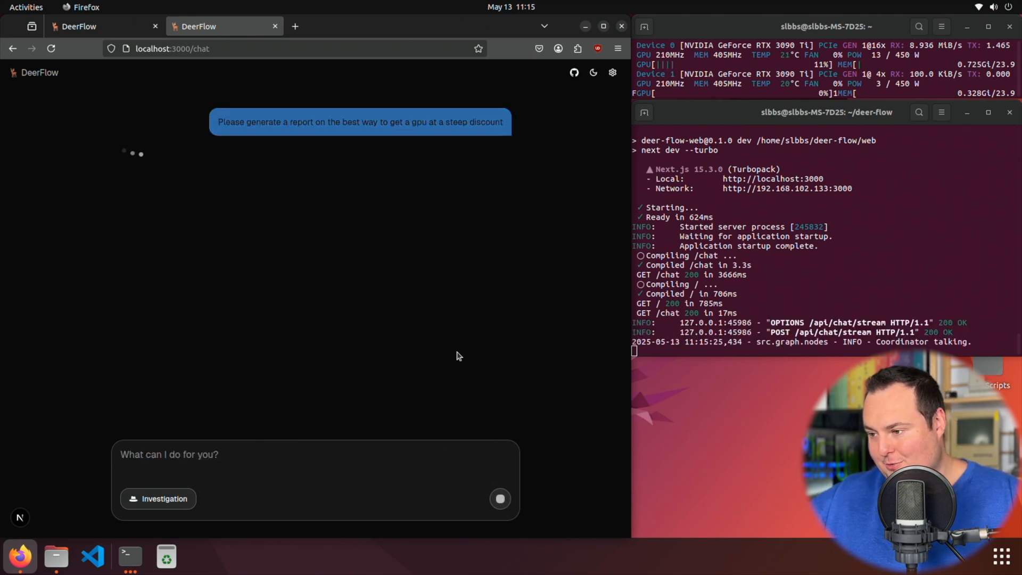
{"action": "mouse_move", "coordinate": [70, 189]}
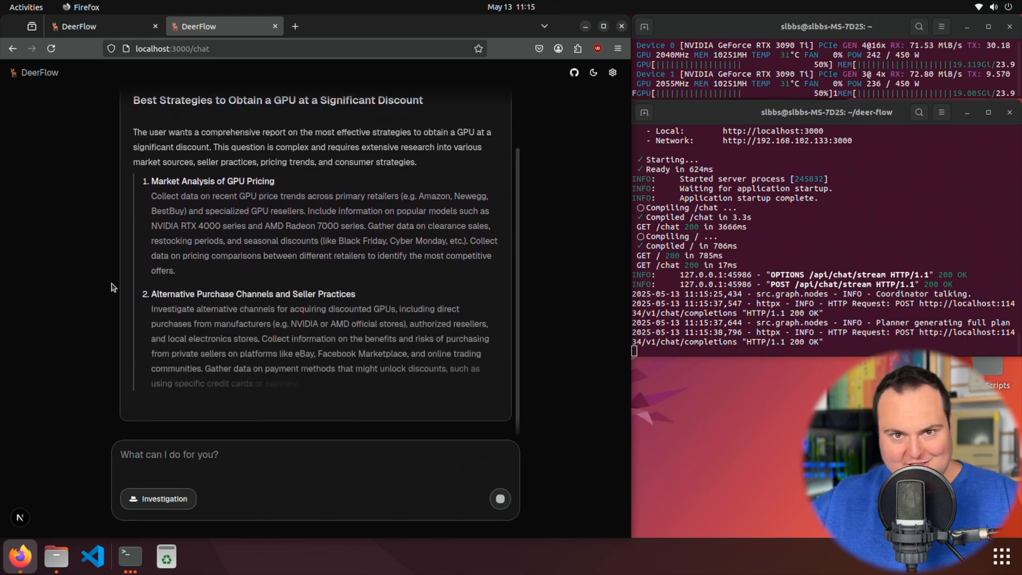
{"action": "scroll", "scroll_direction": "down", "scroll_amount": 3}
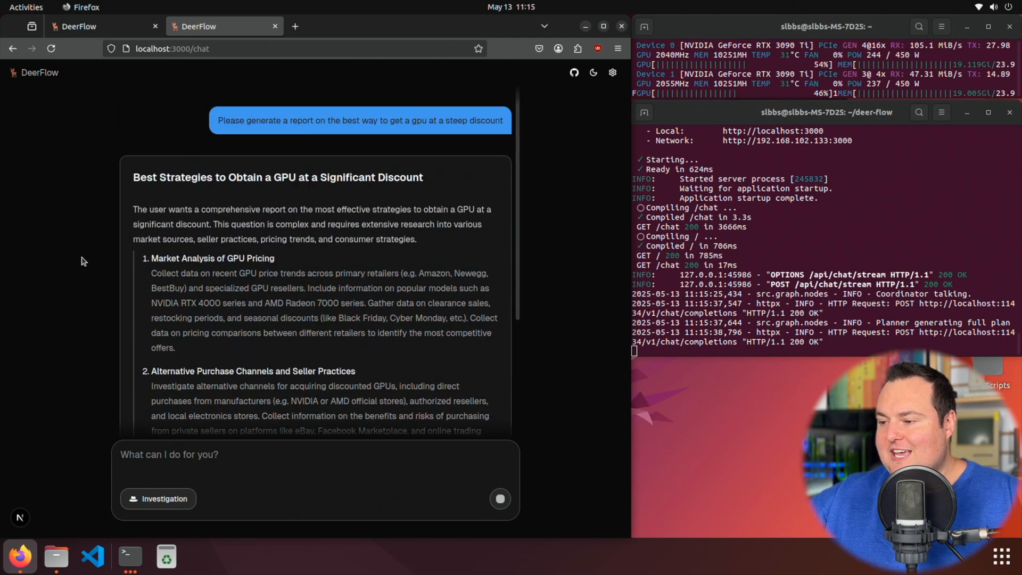
{"action": "scroll", "scroll_direction": "down", "scroll_amount": 3}
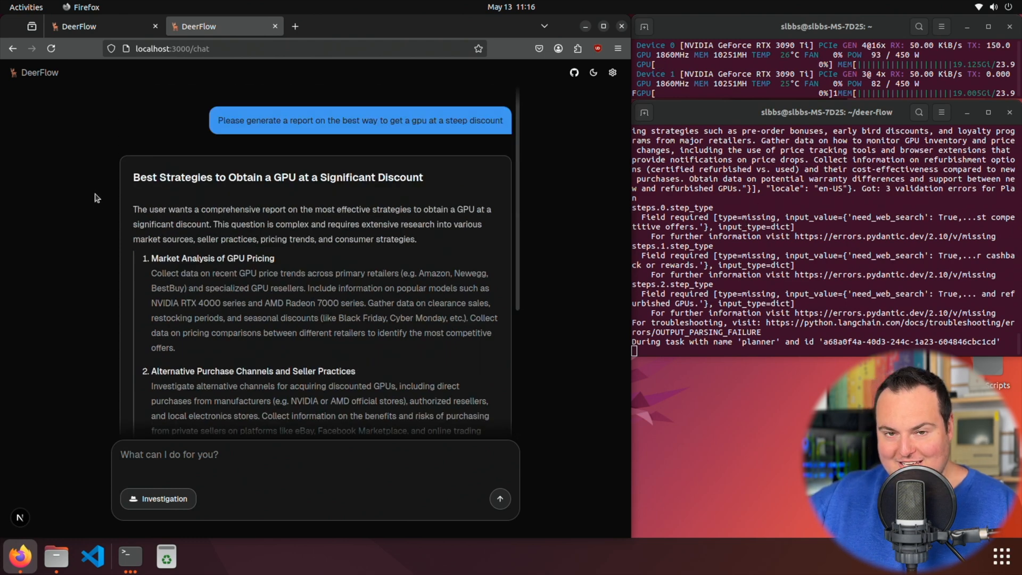
{"action": "scroll", "scroll_direction": "down", "scroll_amount": 3}
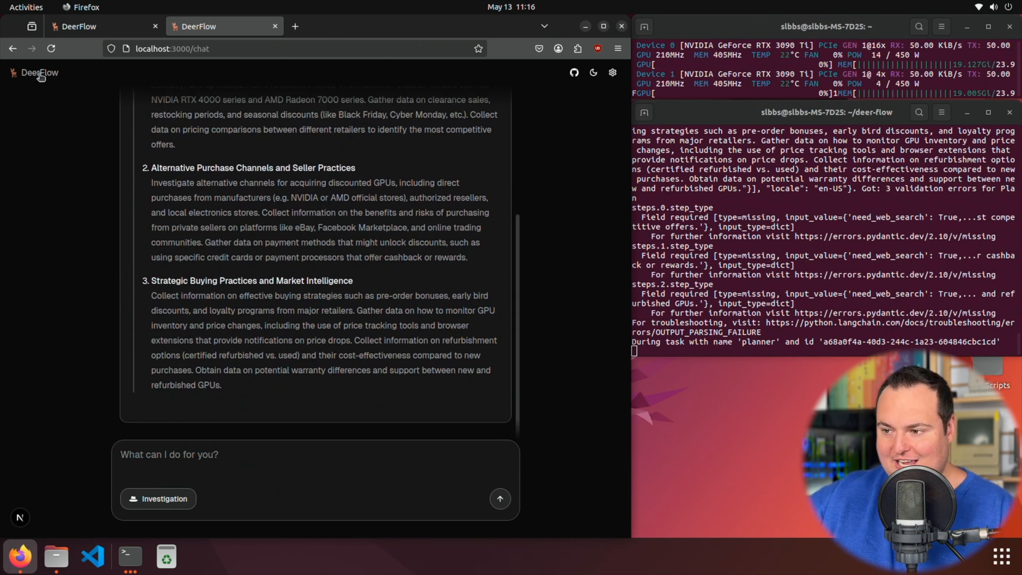
{"action": "left_click", "coordinate": [229, 49]}
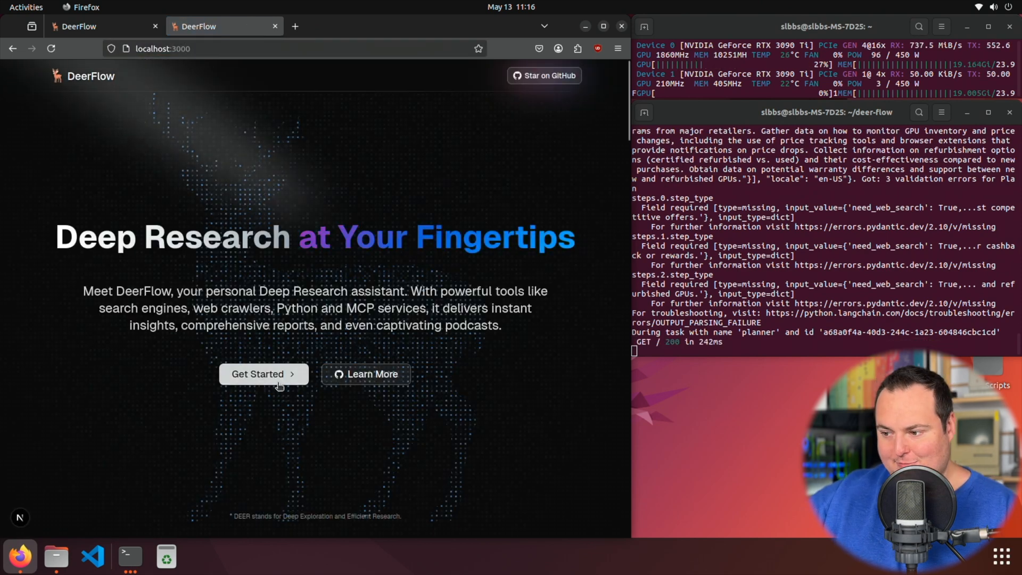
Step: Start a fresh chat with the suggested how-much-faster-is-light-than-sound question
{"action": "left_click", "coordinate": [263, 374]}
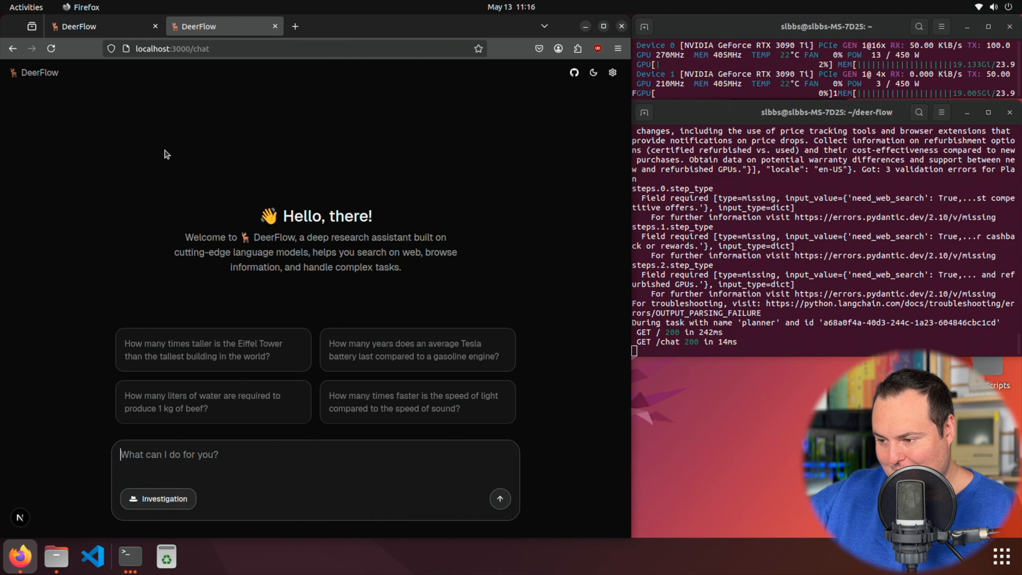
{"action": "mouse_move", "coordinate": [526, 338]}
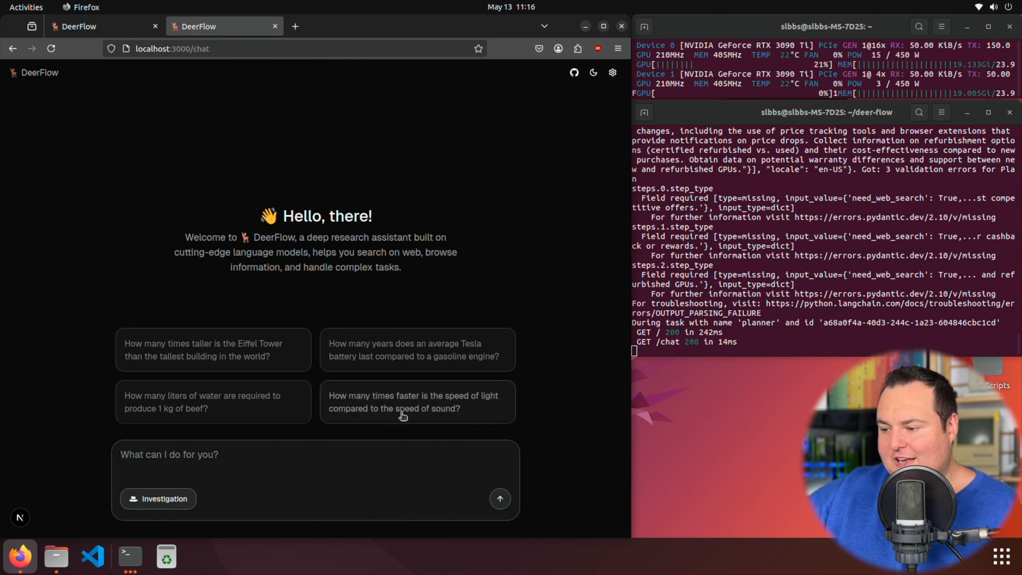
{"action": "left_click", "coordinate": [417, 401]}
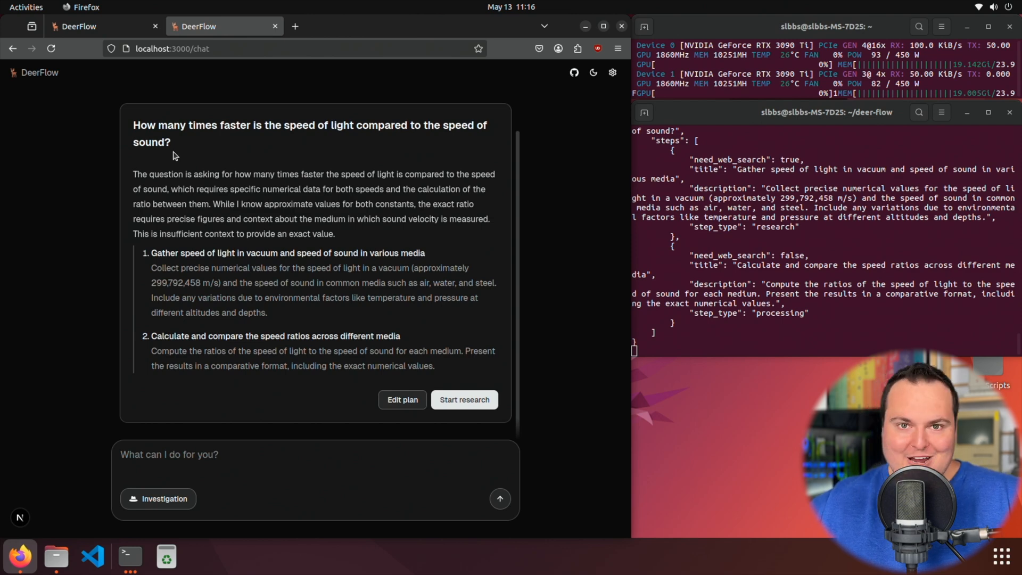
{"action": "mouse_move", "coordinate": [235, 308]}
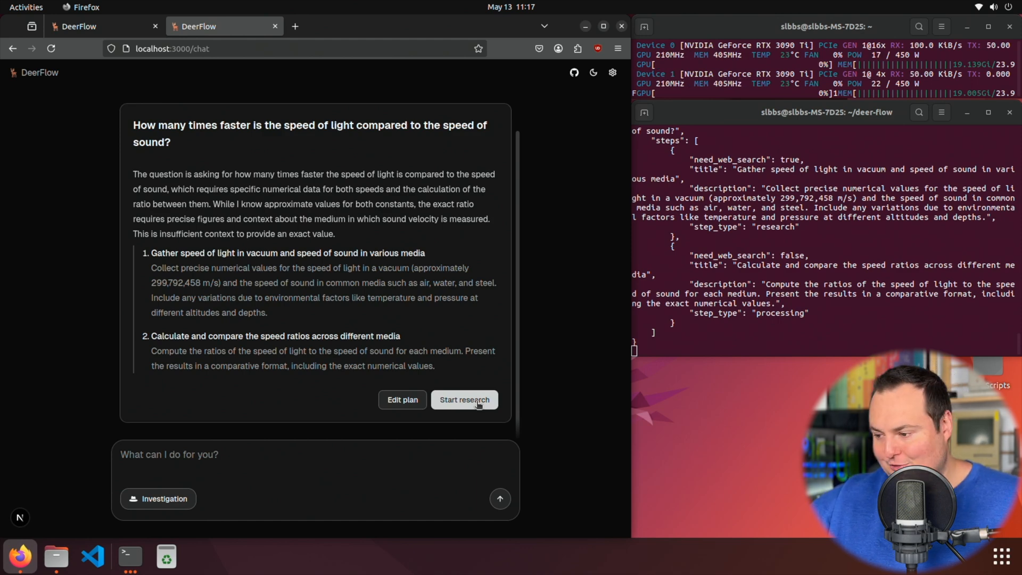
Step: Send 'Looks good! Let's start.' to accept the two-step light-versus-sound plan
{"action": "left_click", "coordinate": [464, 399]}
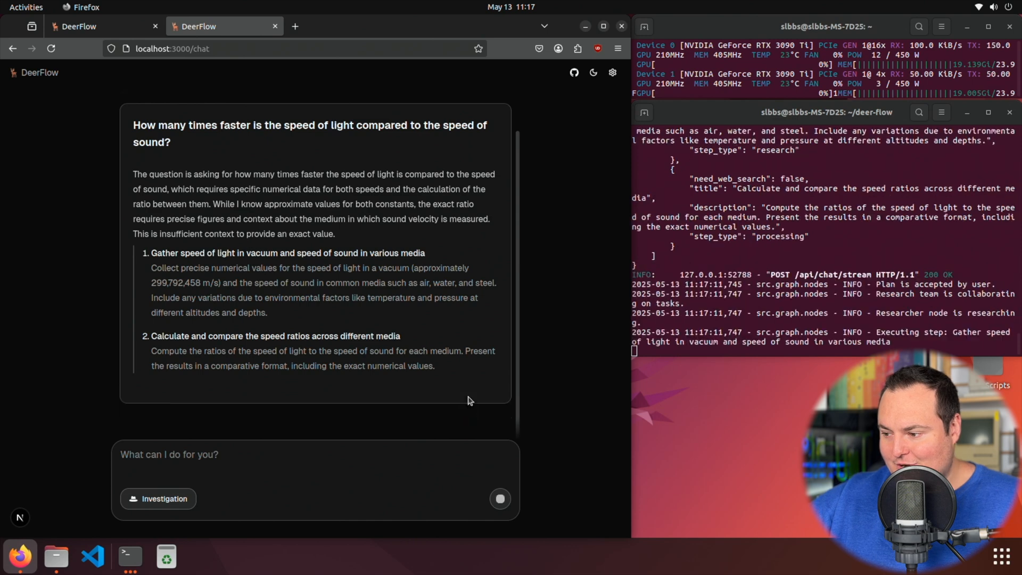
{"action": "left_click", "coordinate": [499, 498]}
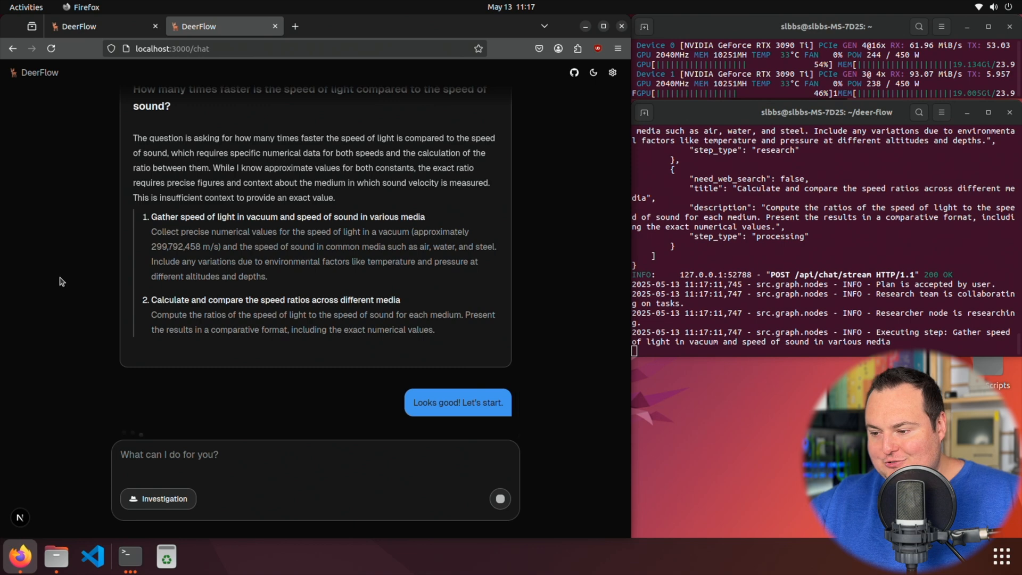
{"action": "mouse_move", "coordinate": [64, 276]}
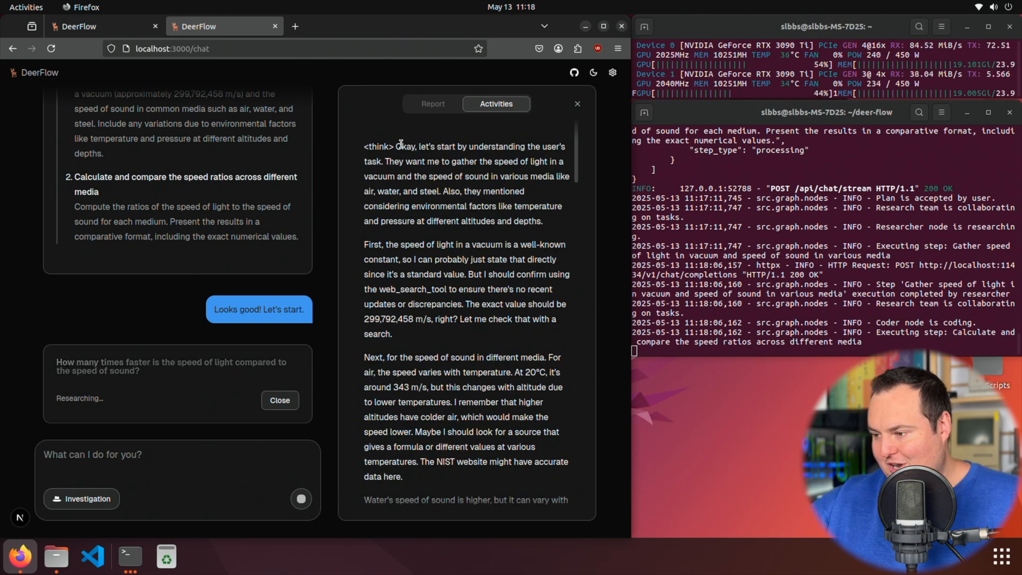
Step: Scroll through the researcher's speed of light and speed of sound findings
{"action": "scroll", "scroll_direction": "down", "scroll_amount": 3}
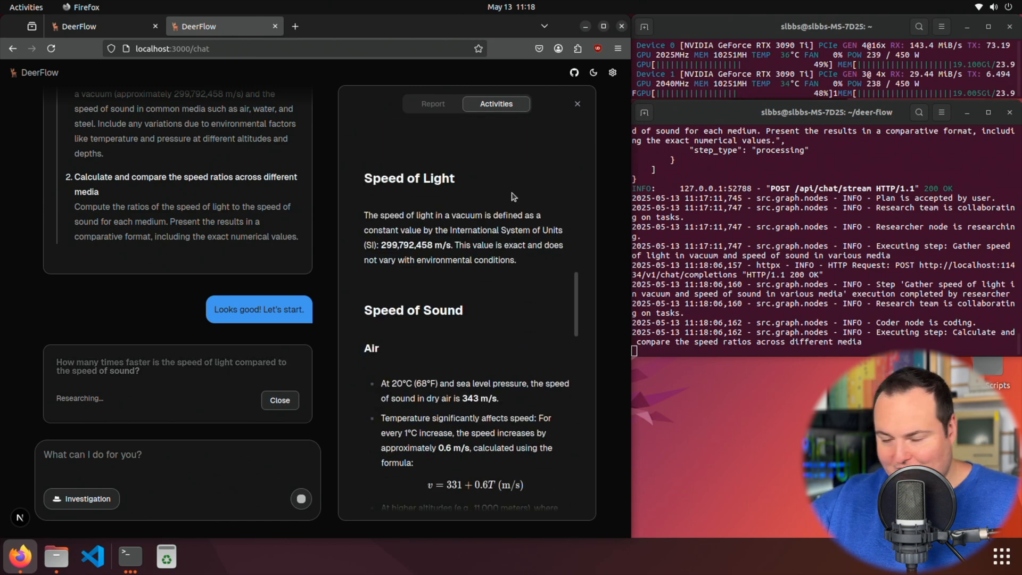
{"action": "scroll", "scroll_direction": "down", "scroll_amount": 3}
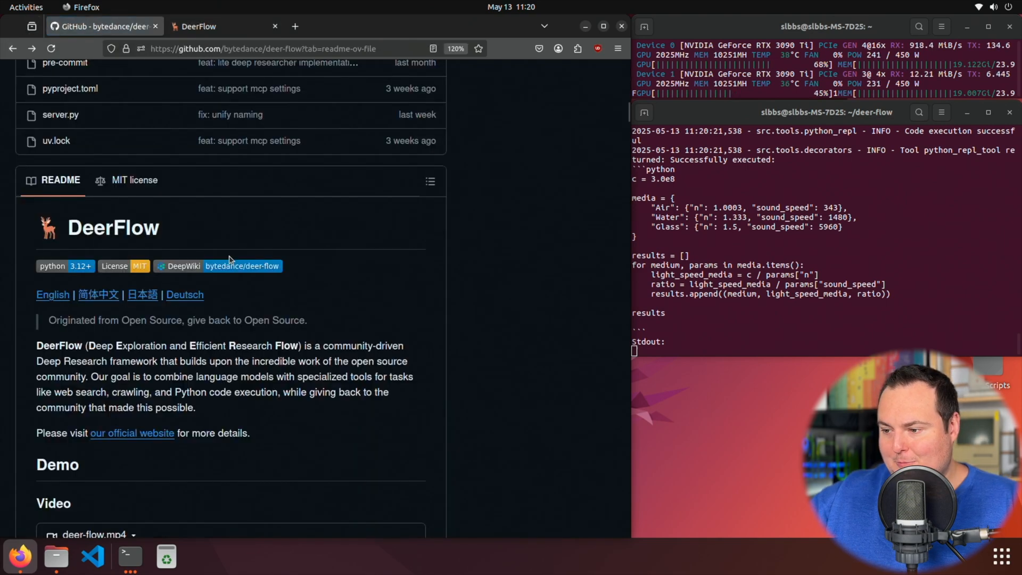
Step: Skim the README's Architecture, TTS, Development and Search Engines sections, then return to DeerFlow
{"action": "scroll", "scroll_direction": "down", "scroll_amount": 3}
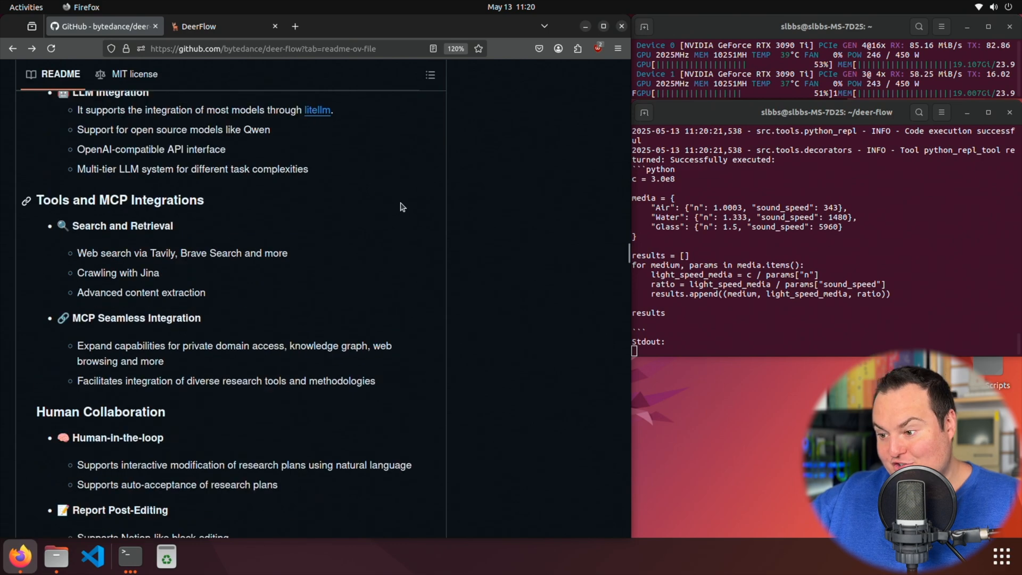
{"action": "scroll", "scroll_direction": "down", "scroll_amount": 3}
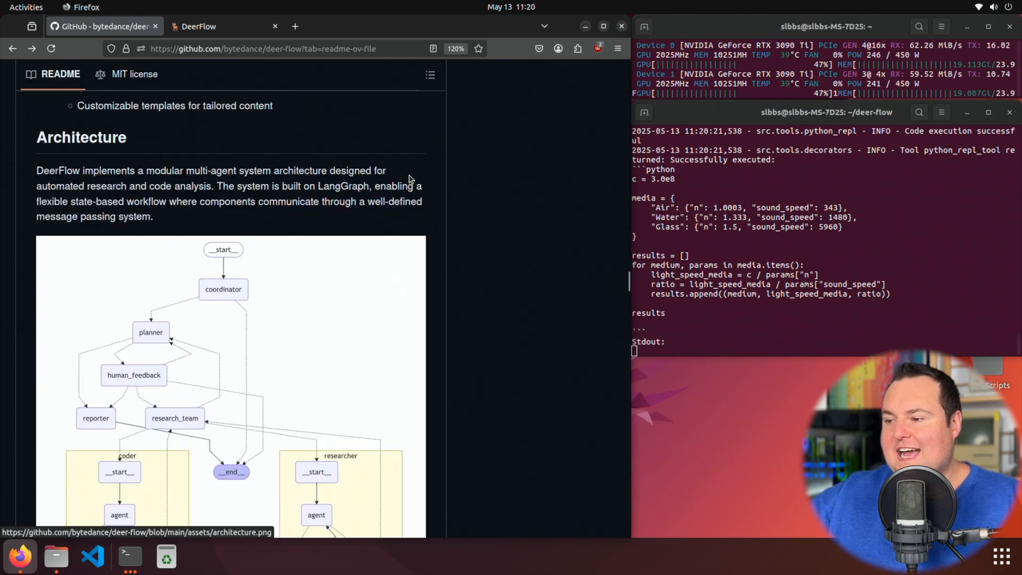
{"action": "scroll", "scroll_direction": "down", "scroll_amount": 3}
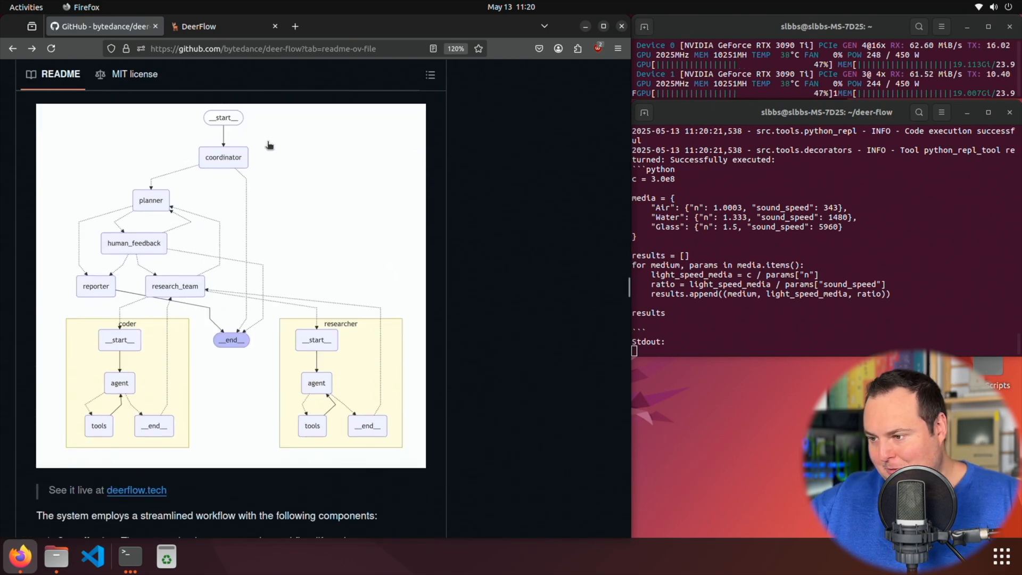
{"action": "mouse_move", "coordinate": [148, 261]}
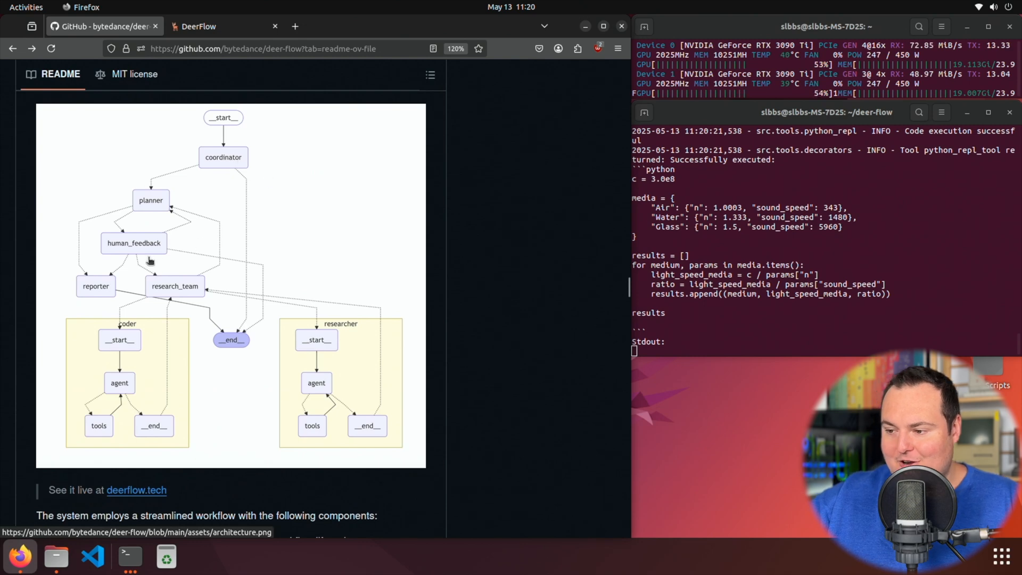
{"action": "mouse_move", "coordinate": [250, 301]}
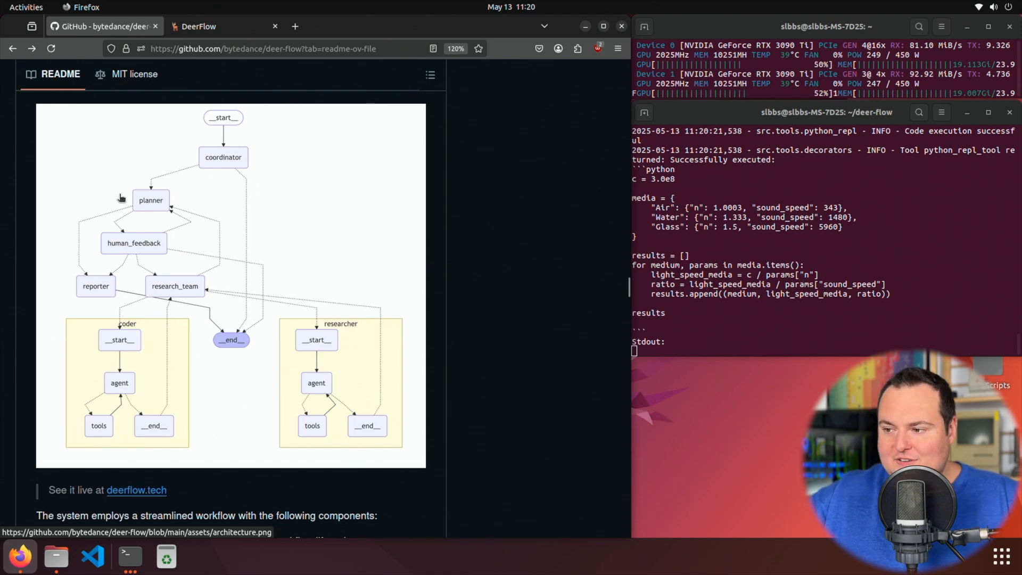
{"action": "scroll", "scroll_direction": "down", "scroll_amount": 3}
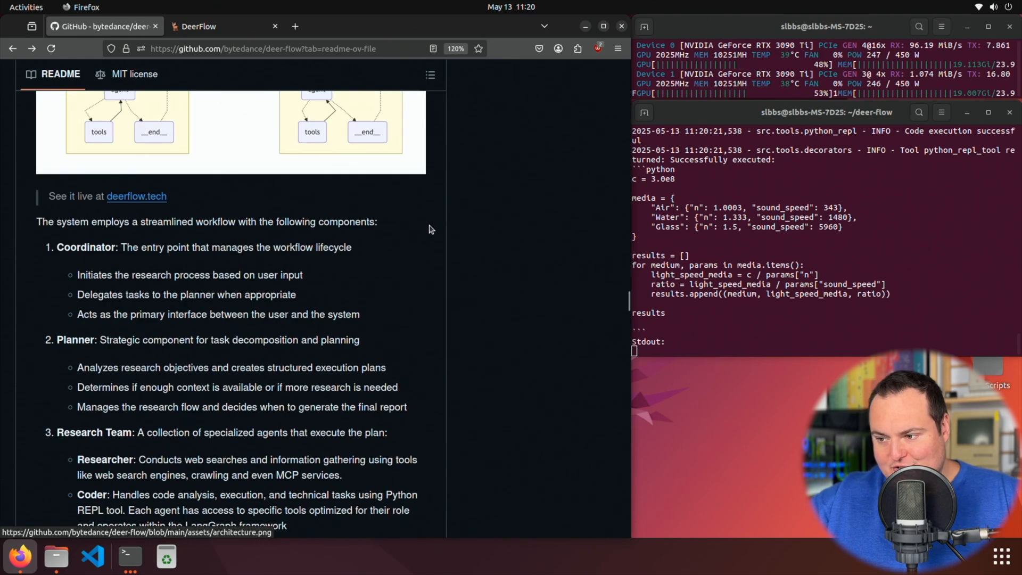
{"action": "scroll", "scroll_direction": "down", "scroll_amount": 3}
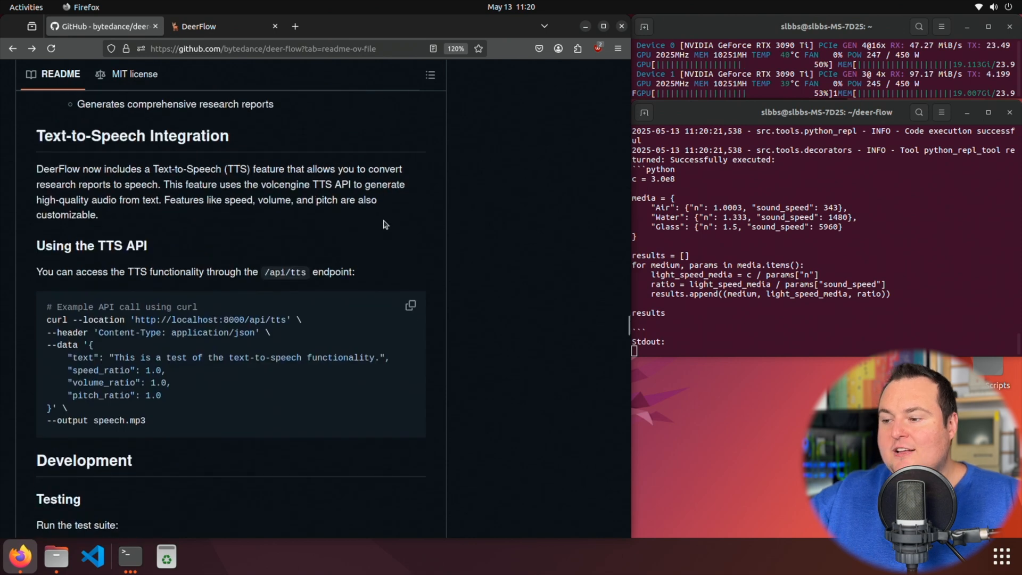
{"action": "scroll", "scroll_direction": "down", "scroll_amount": 3}
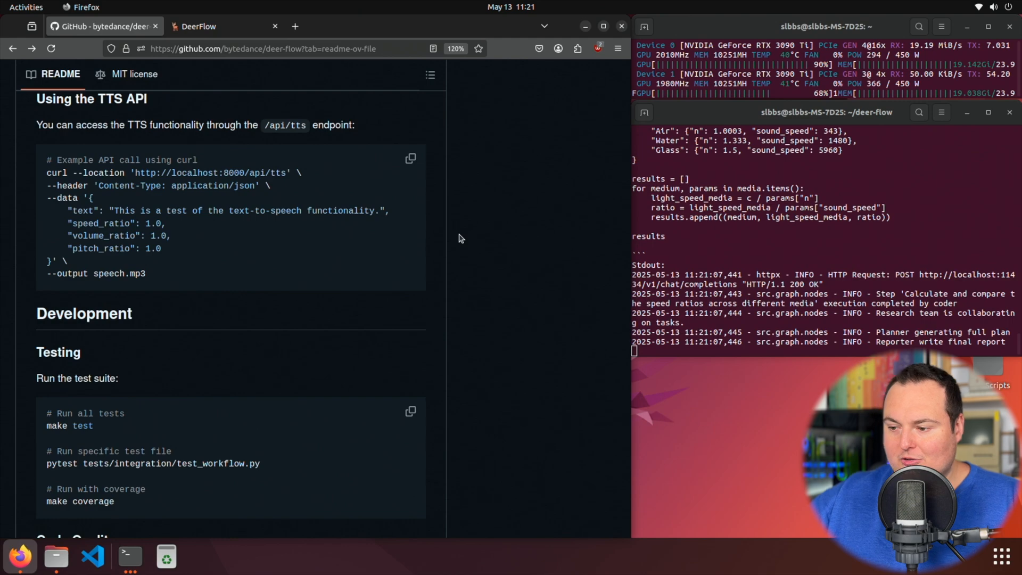
{"action": "scroll", "scroll_direction": "down", "scroll_amount": 3}
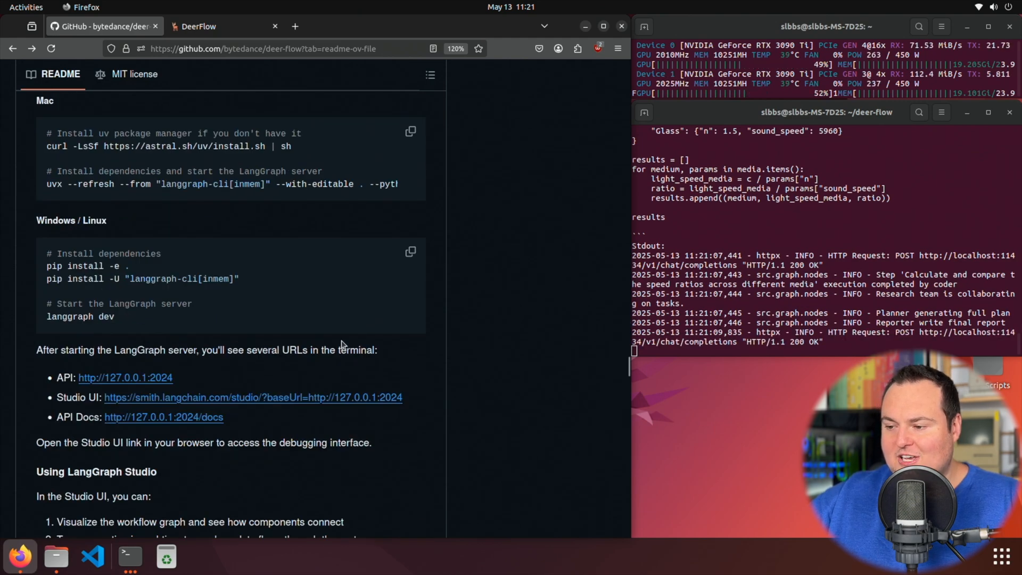
{"action": "scroll", "scroll_direction": "down", "scroll_amount": 3}
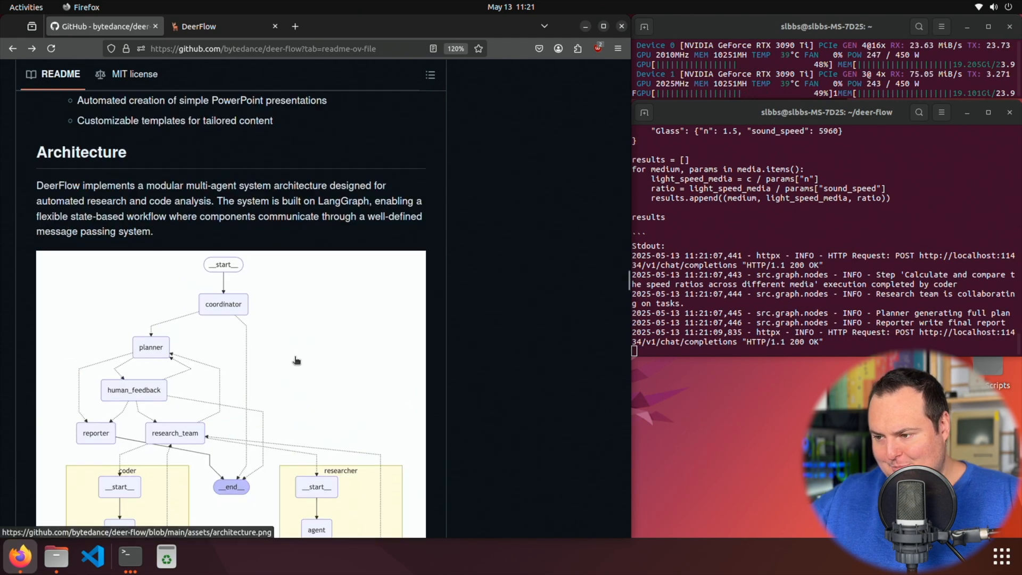
{"action": "scroll", "scroll_direction": "down", "scroll_amount": 3}
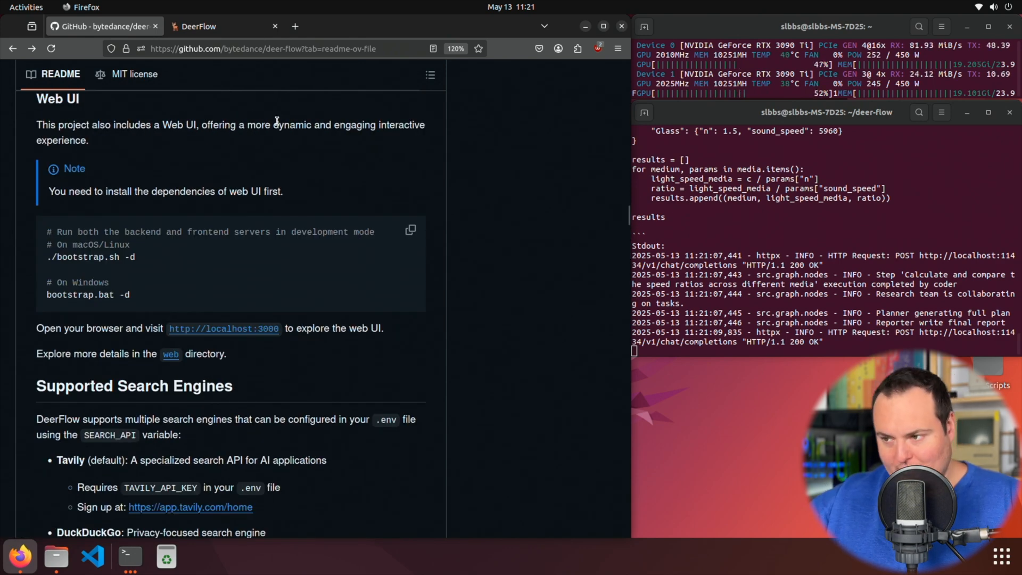
{"action": "left_click", "coordinate": [199, 26]}
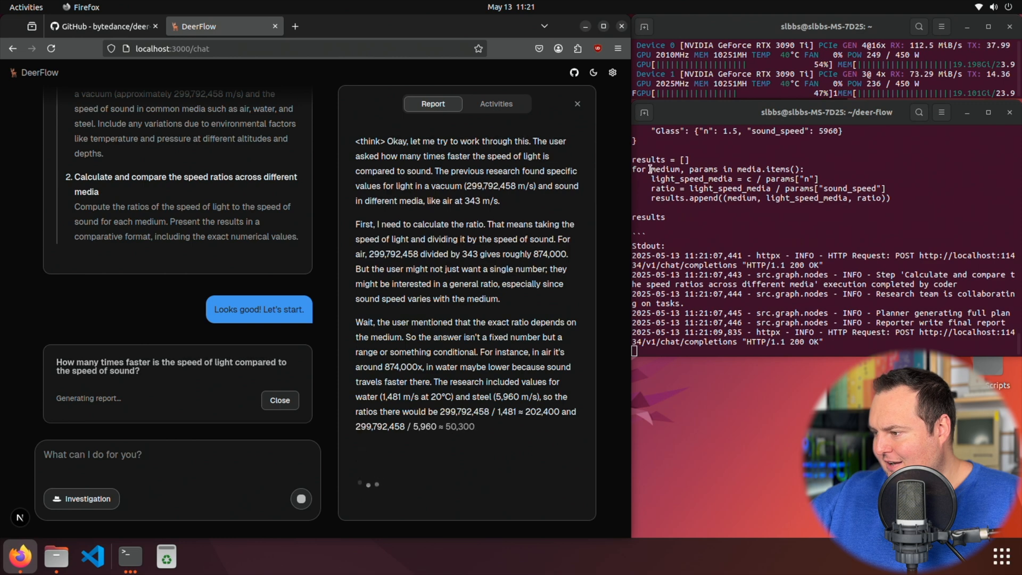
Step: Scroll the light-versus-sound report down to its caveat and references
{"action": "scroll", "scroll_direction": "down", "scroll_amount": 3}
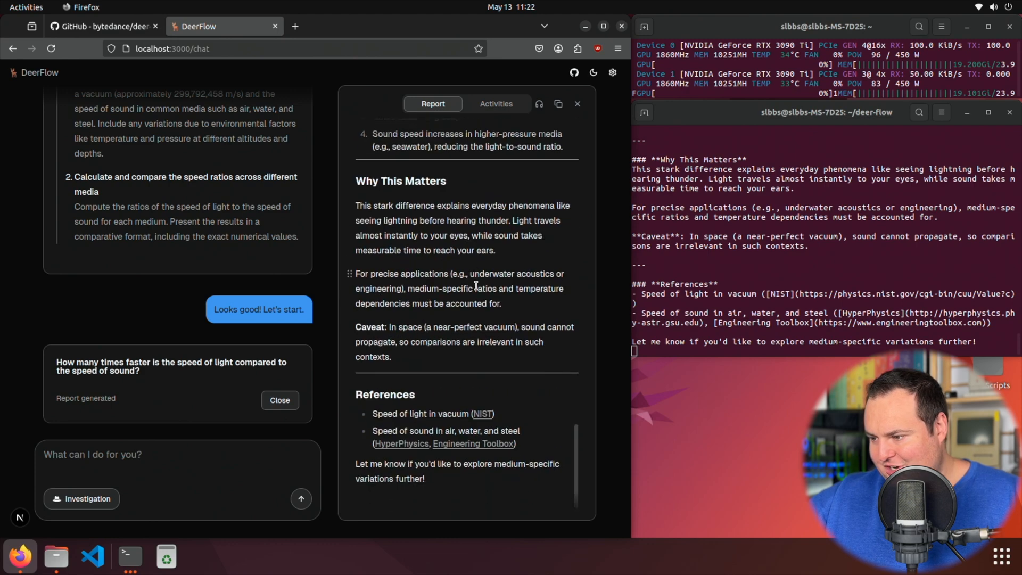
{"action": "left_click", "coordinate": [495, 104]}
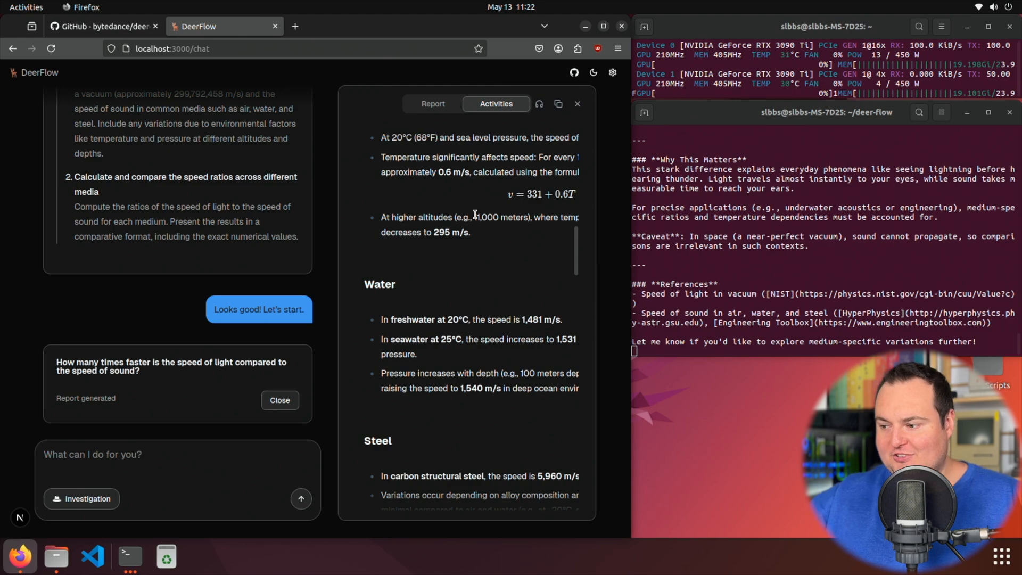
{"action": "scroll", "scroll_direction": "down", "scroll_amount": 3}
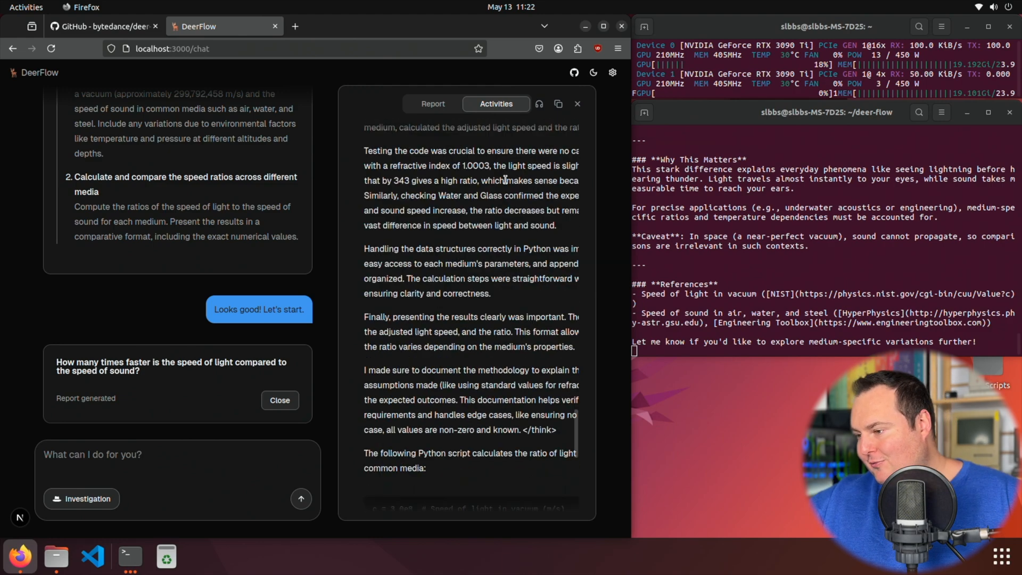
{"action": "scroll", "scroll_direction": "down", "scroll_amount": 3}
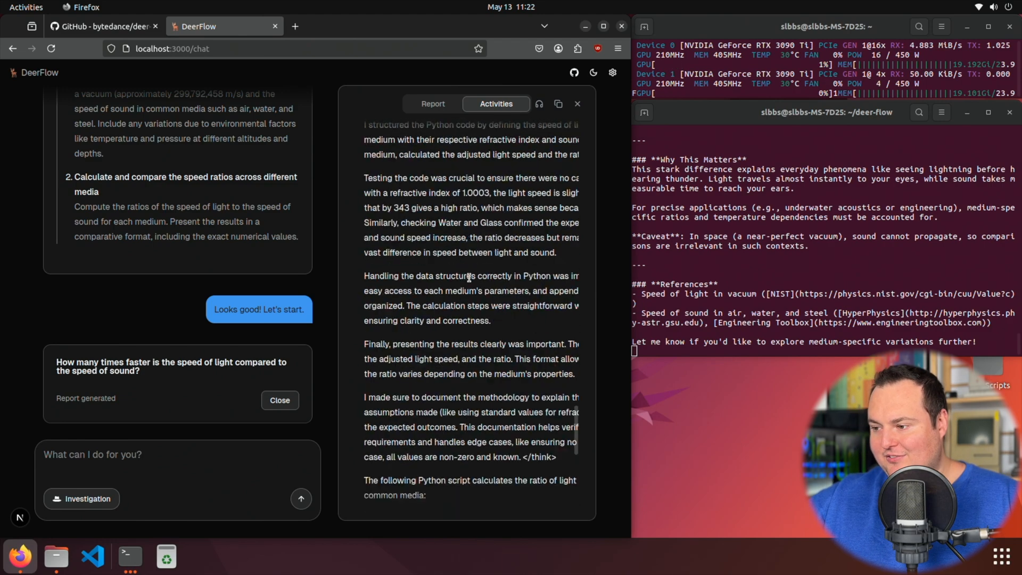
{"action": "scroll", "scroll_direction": "down", "scroll_amount": 3}
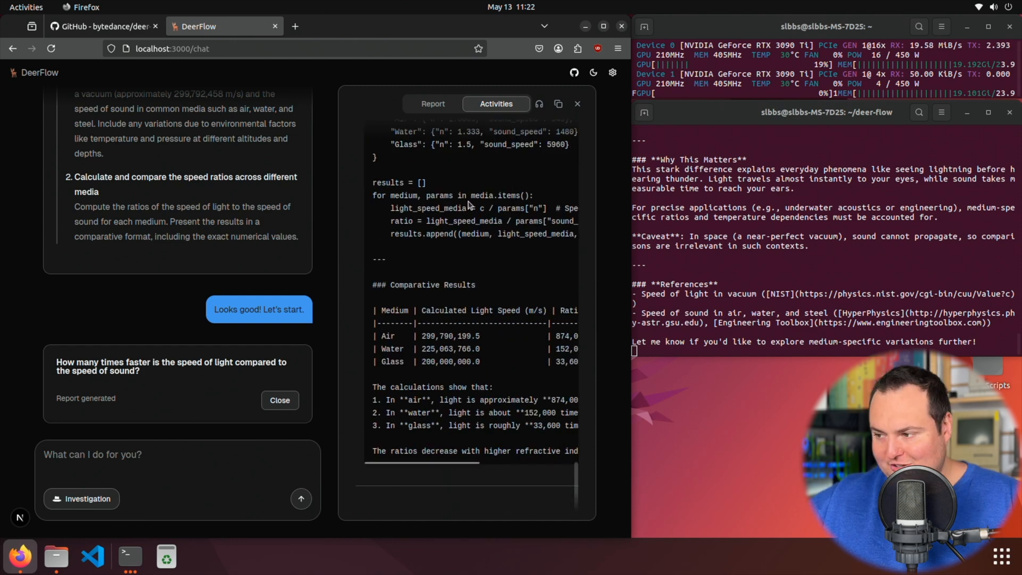
{"action": "left_click", "coordinate": [432, 104]}
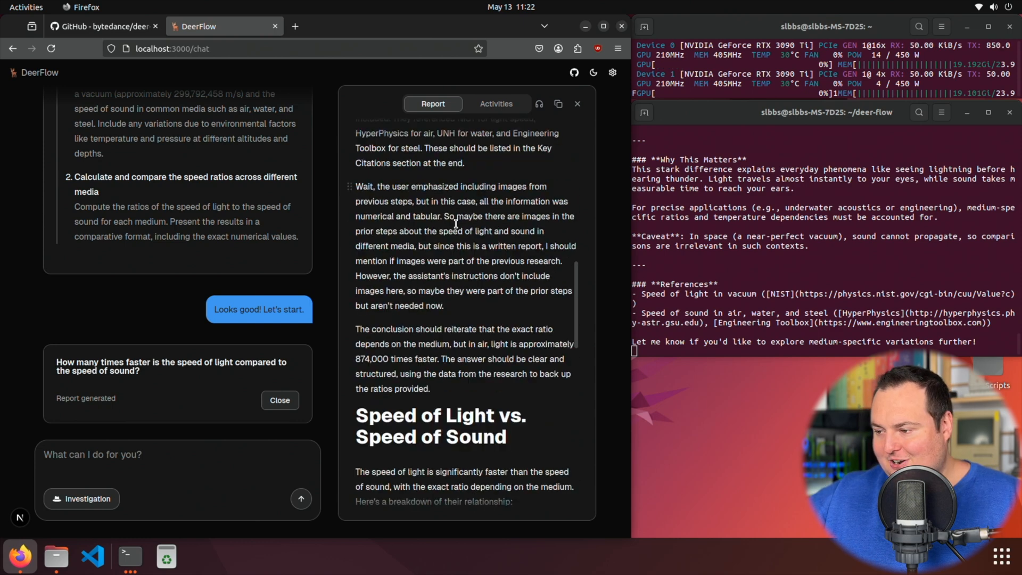
{"action": "scroll", "scroll_direction": "down", "scroll_amount": 3}
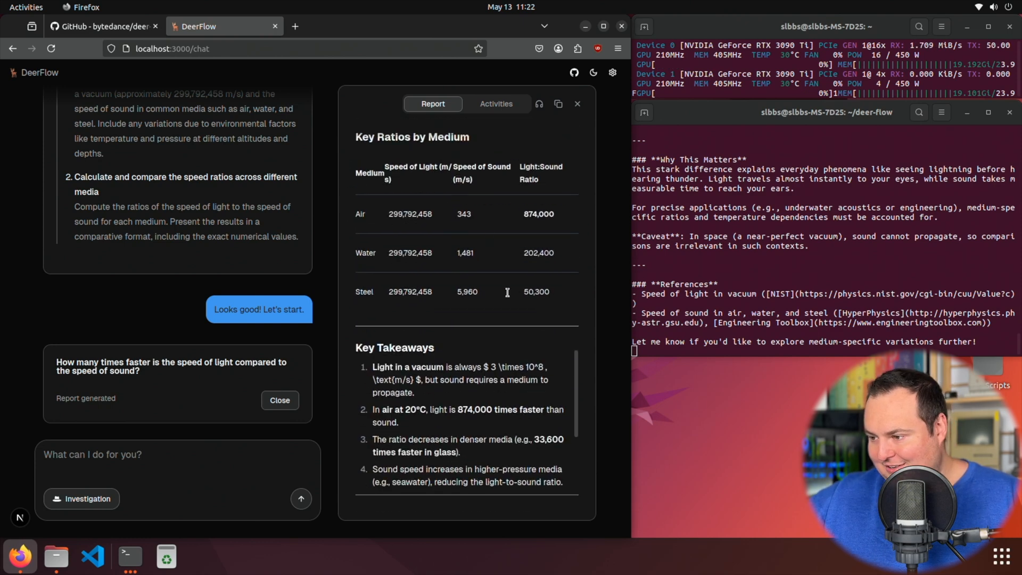
{"action": "scroll", "scroll_direction": "down", "scroll_amount": 3}
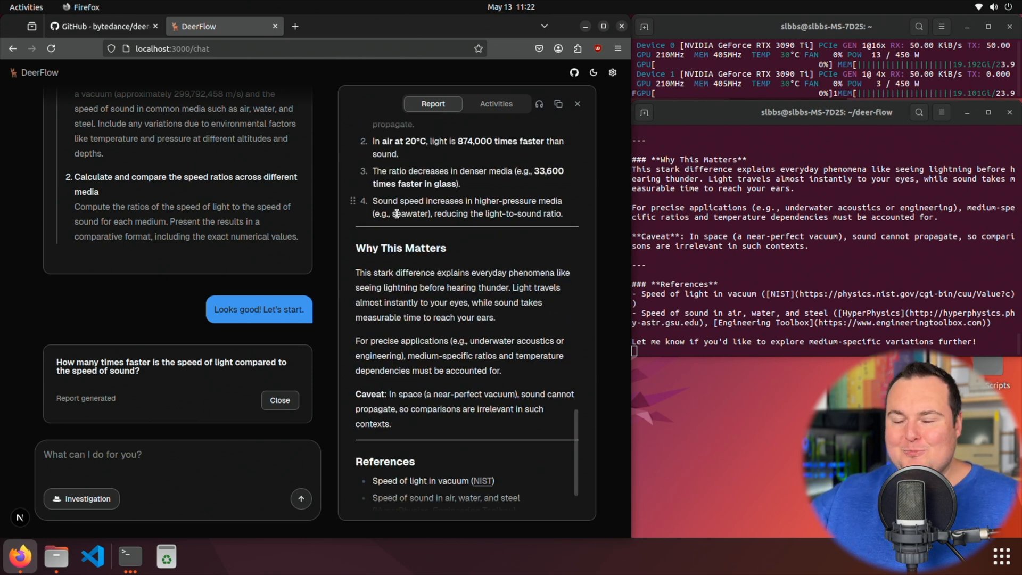
{"action": "scroll", "scroll_direction": "down", "scroll_amount": 3}
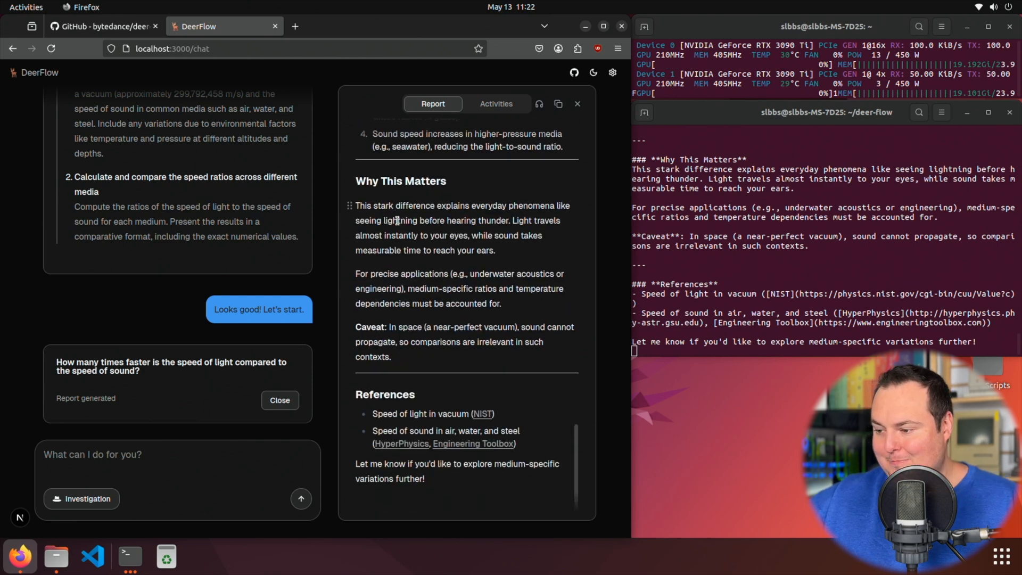
{"action": "right_click", "coordinate": [482, 413]}
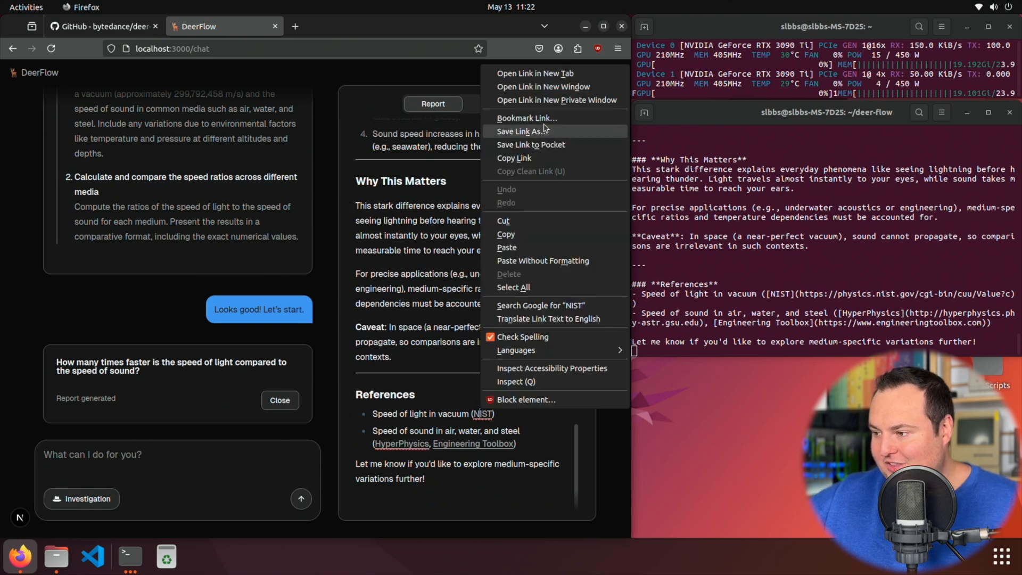
Step: Check the NIST and Engineering Toolbox references, close them, then close the report
{"action": "left_click", "coordinate": [535, 73]}
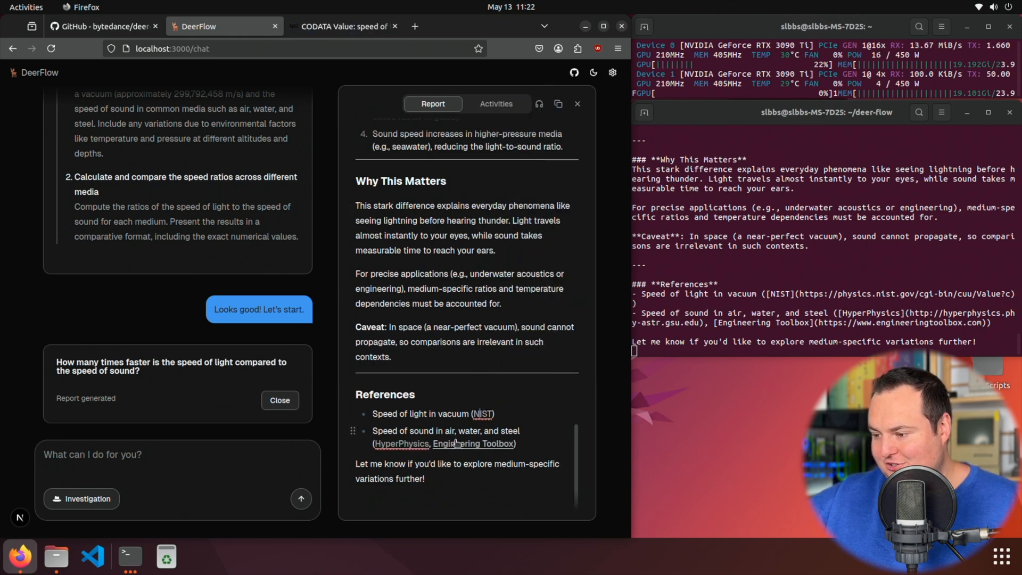
{"action": "left_click", "coordinate": [472, 443]}
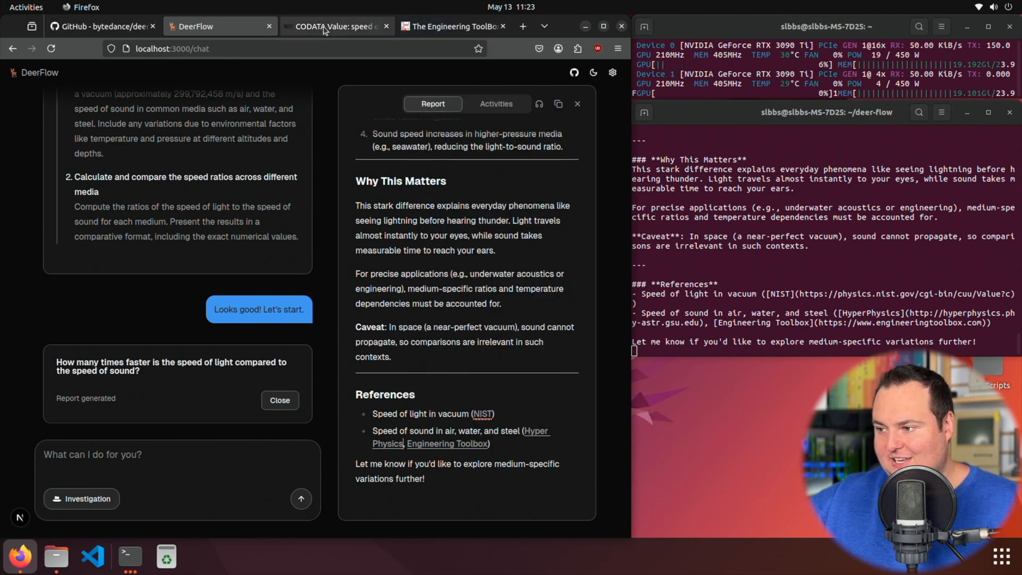
{"action": "left_click", "coordinate": [333, 26]}
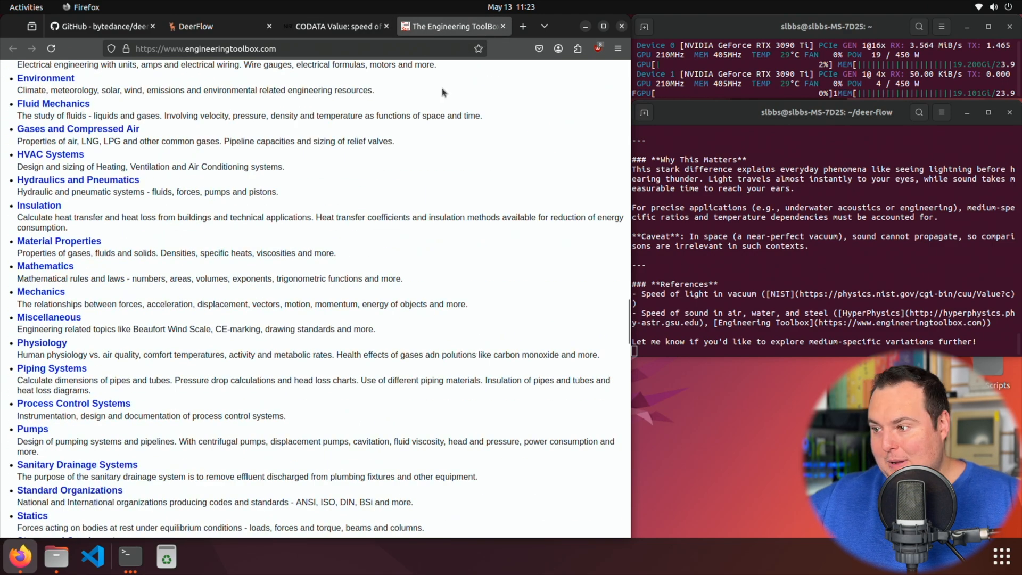
{"action": "left_click", "coordinate": [334, 26]}
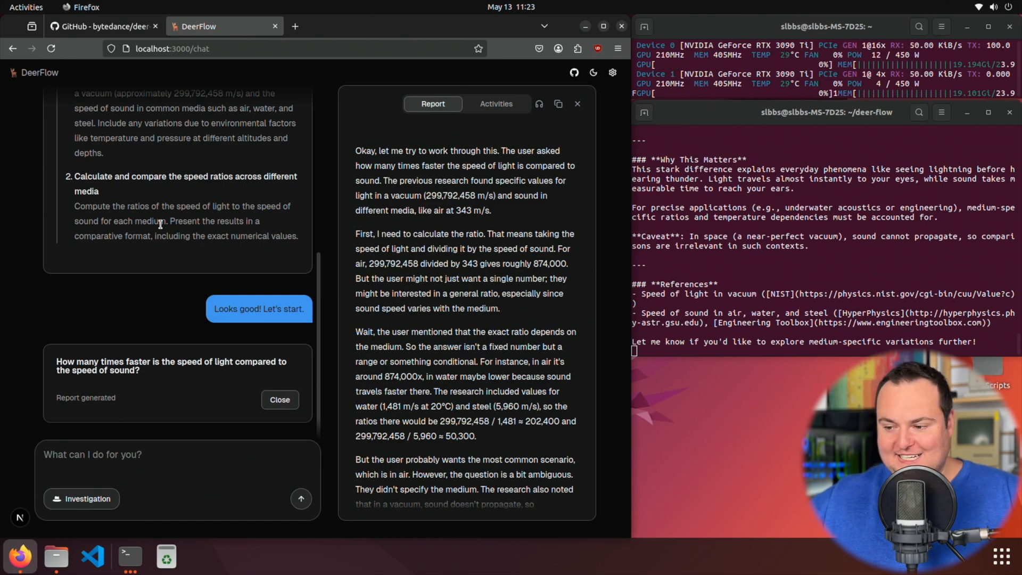
{"action": "left_click", "coordinate": [576, 104]}
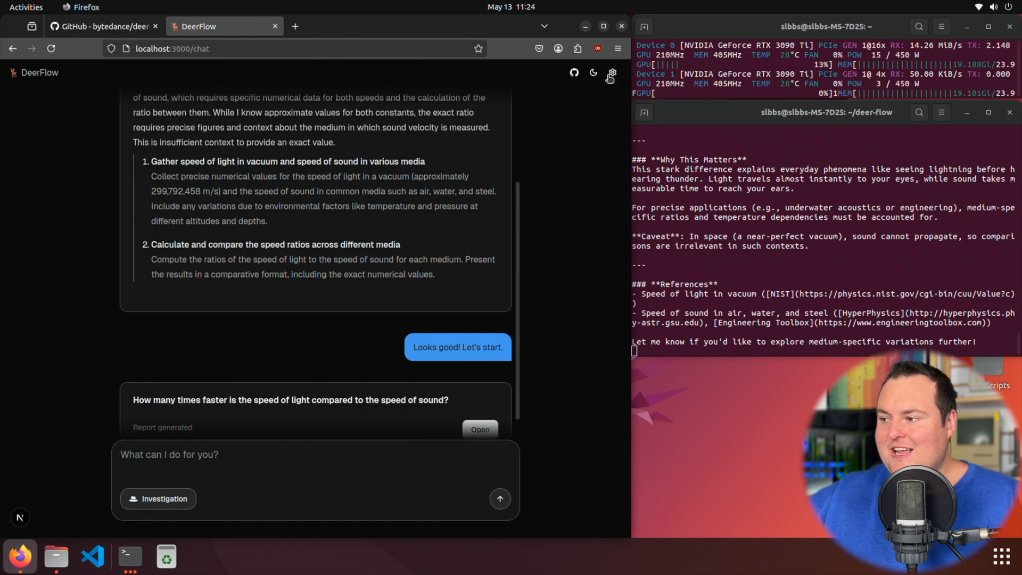
{"action": "left_click", "coordinate": [611, 73]}
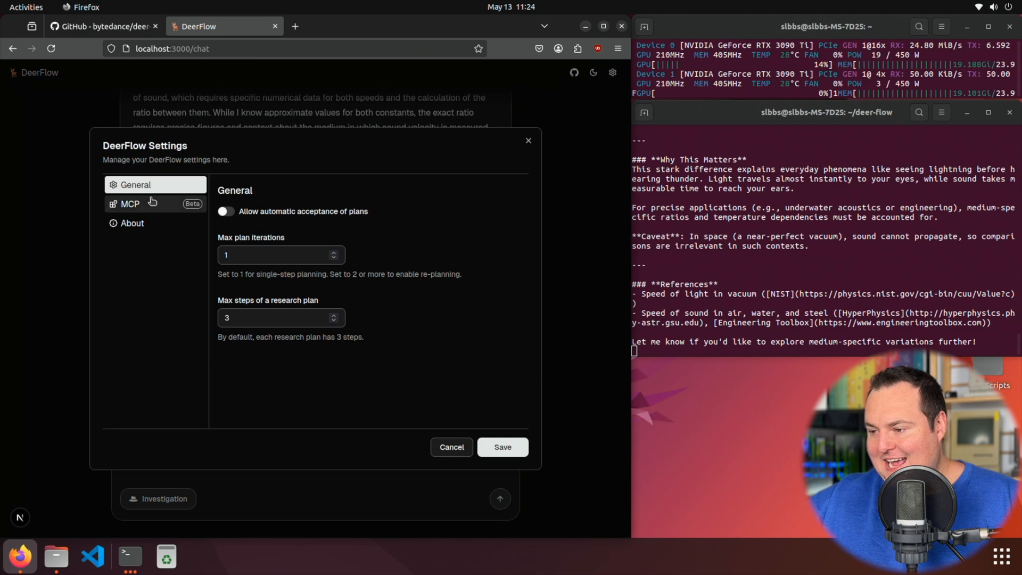
{"action": "left_click", "coordinate": [133, 223]}
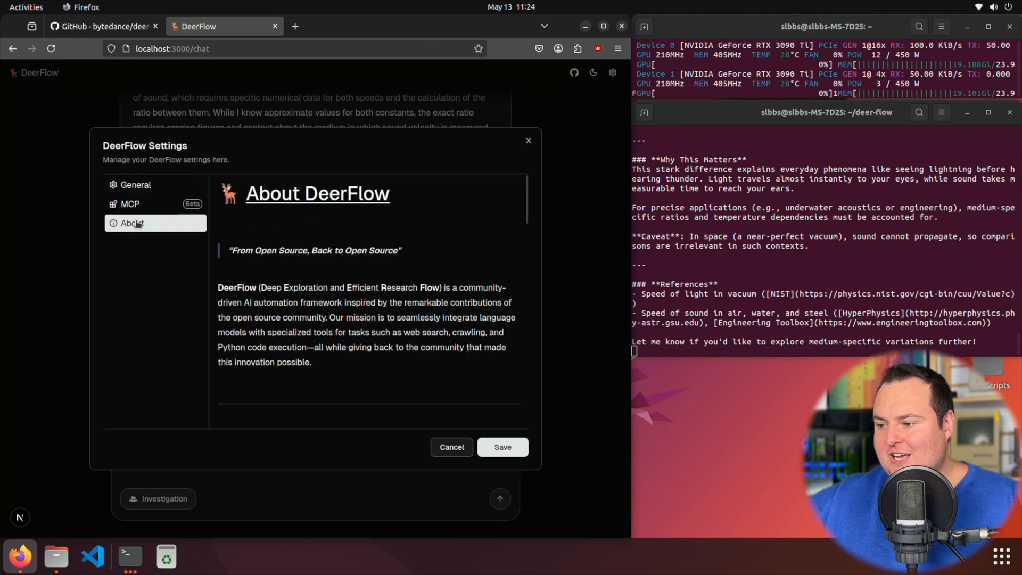
{"action": "left_click", "coordinate": [136, 184]}
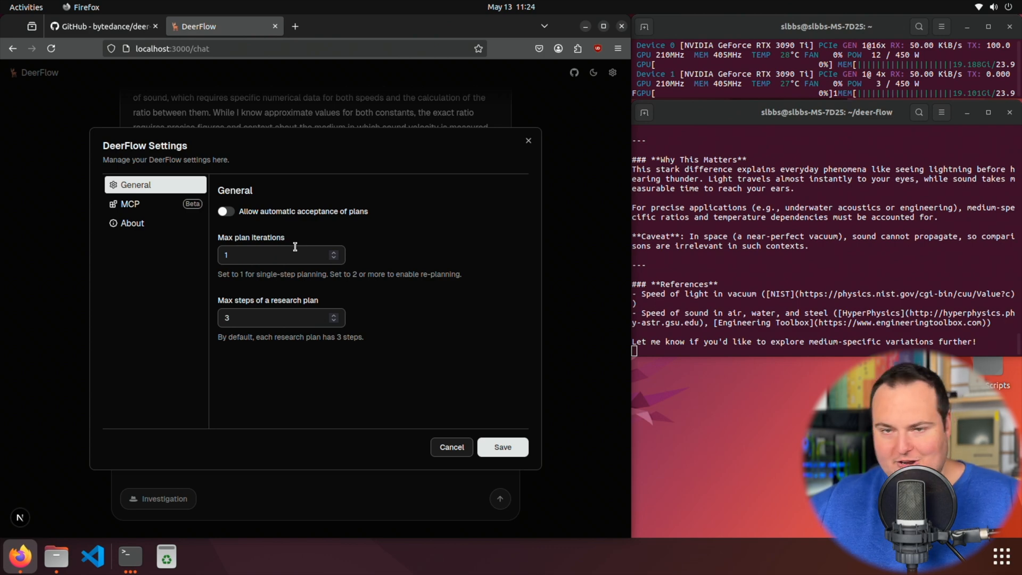
{"action": "left_click", "coordinate": [129, 203]}
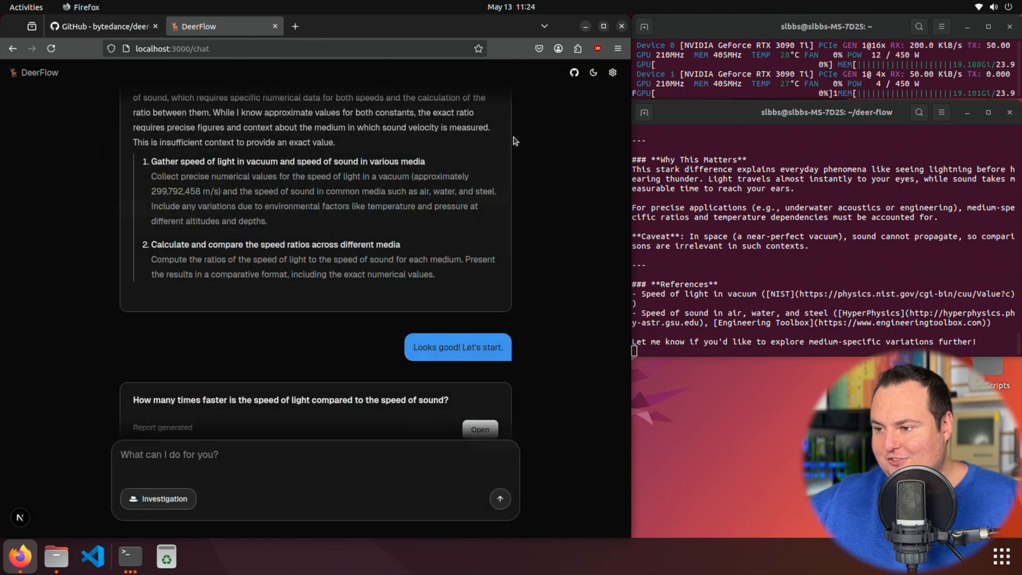
Step: Switch to GitHub and skim the README through TTS, LangGraph Studio and Docker
{"action": "left_click", "coordinate": [101, 26]}
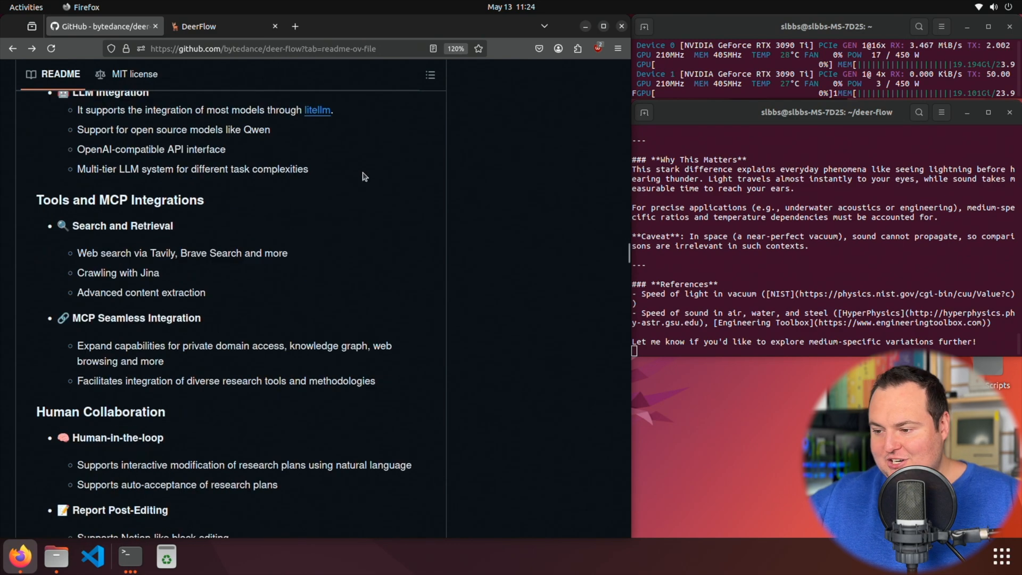
{"action": "scroll", "scroll_direction": "down", "scroll_amount": 3}
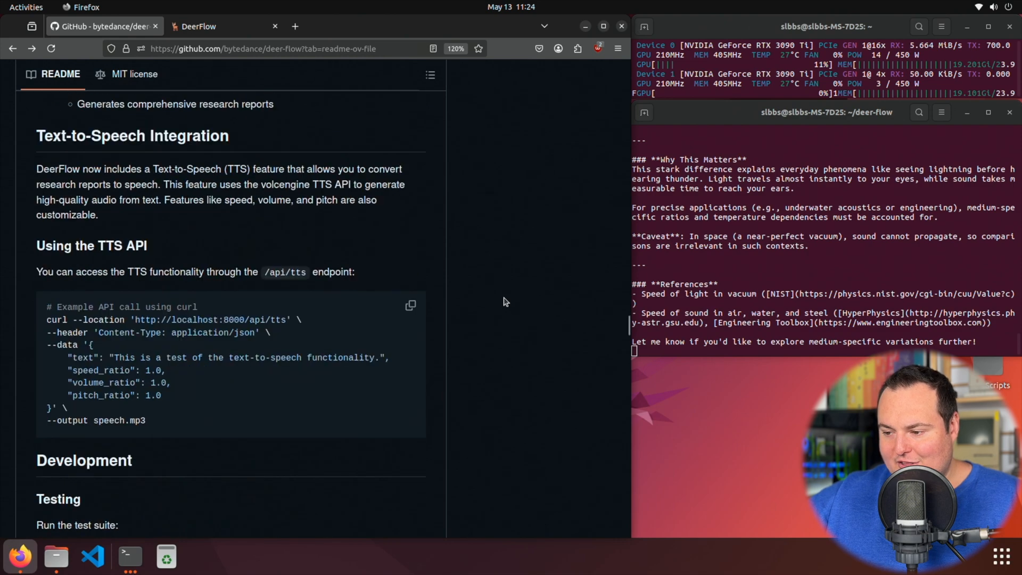
{"action": "mouse_move", "coordinate": [141, 254]}
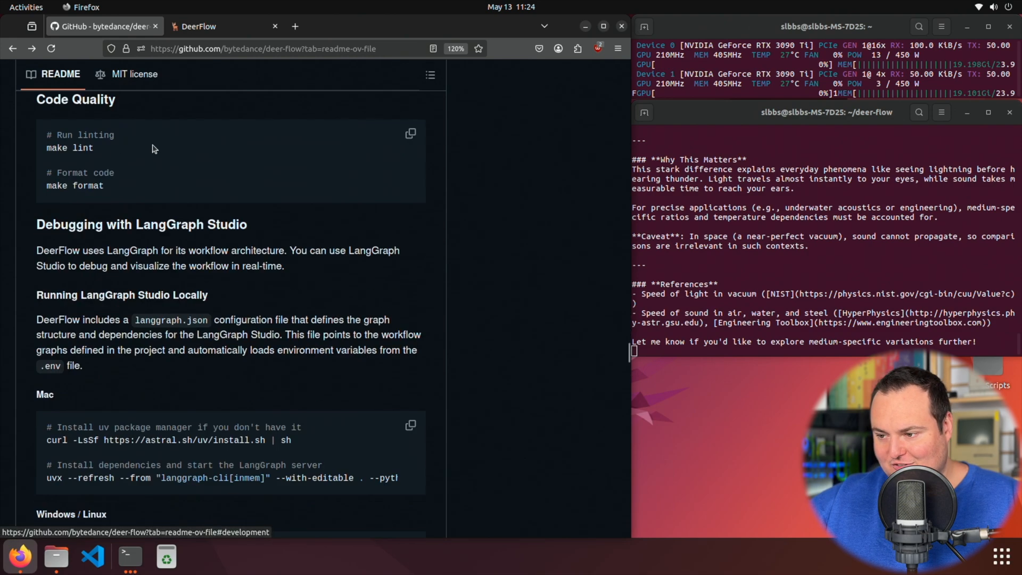
{"action": "scroll", "scroll_direction": "down", "scroll_amount": 3}
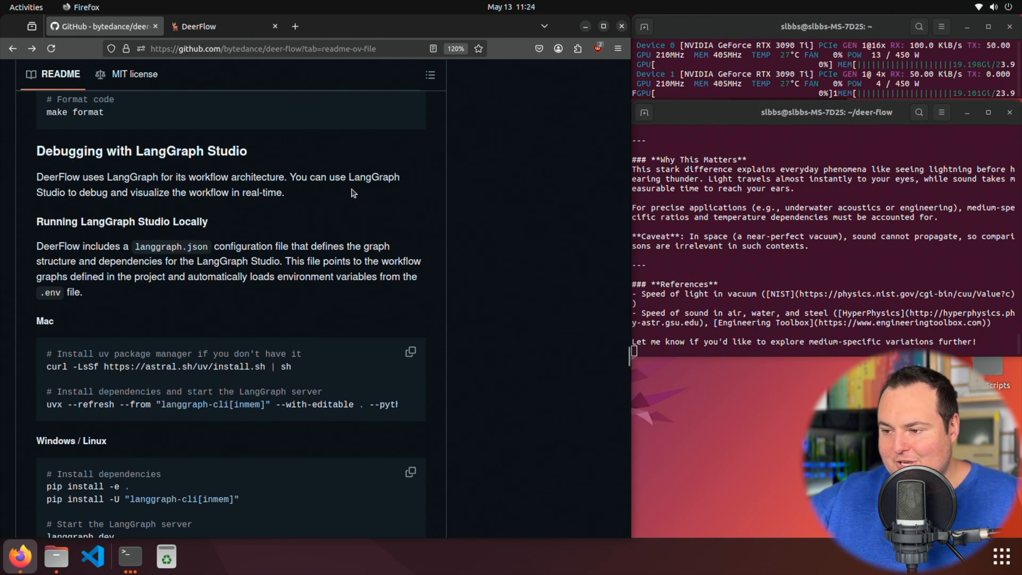
{"action": "mouse_move", "coordinate": [246, 192]}
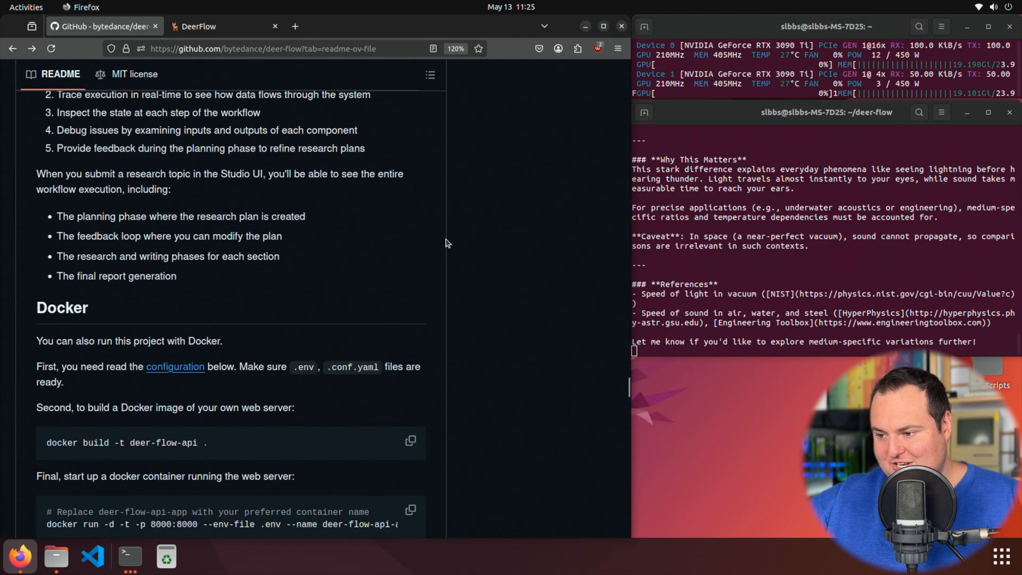
{"action": "scroll", "scroll_direction": "down", "scroll_amount": 3}
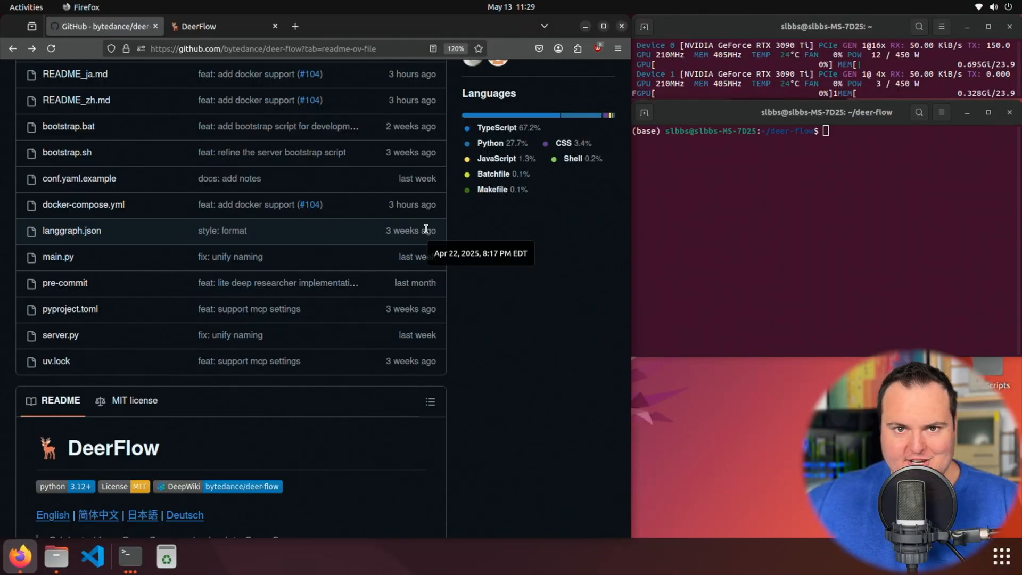
{"action": "mouse_move", "coordinate": [363, 164]}
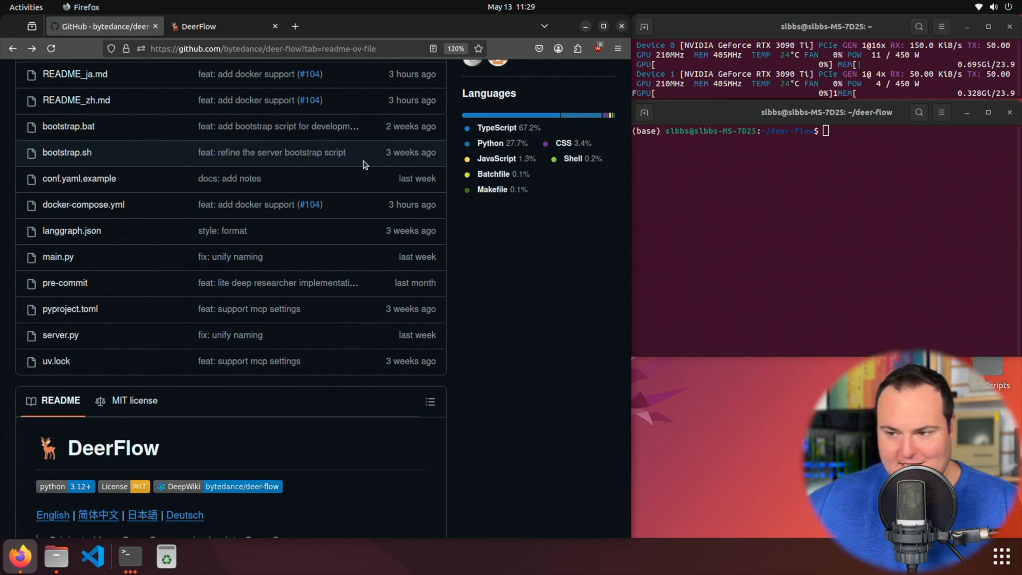
Step: Read the README's Quick Start, requirements, installation, console and Web UI sections, reaching Supported Search Engines
{"action": "scroll", "scroll_direction": "down", "scroll_amount": 3}
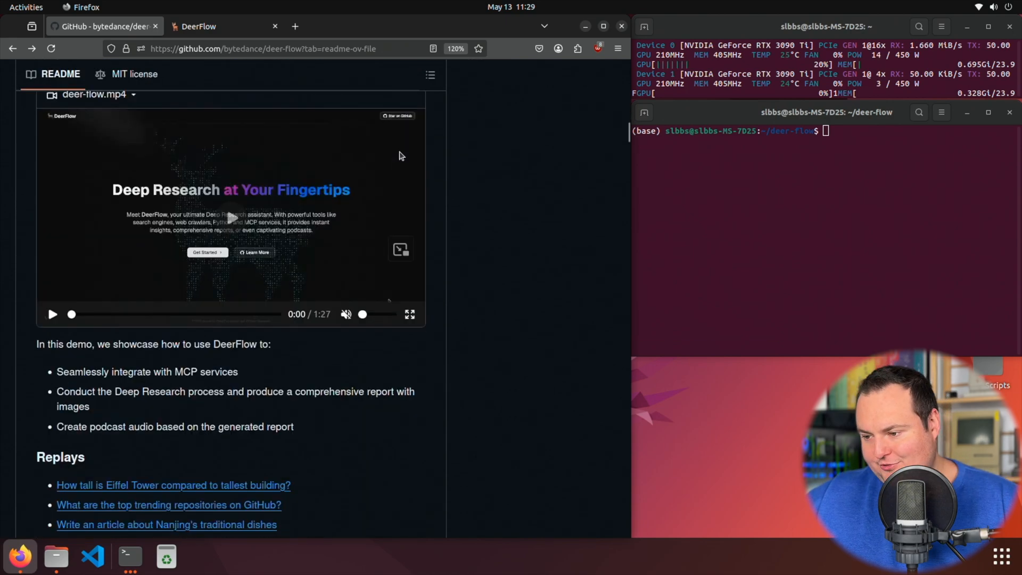
{"action": "scroll", "scroll_direction": "down", "scroll_amount": 3}
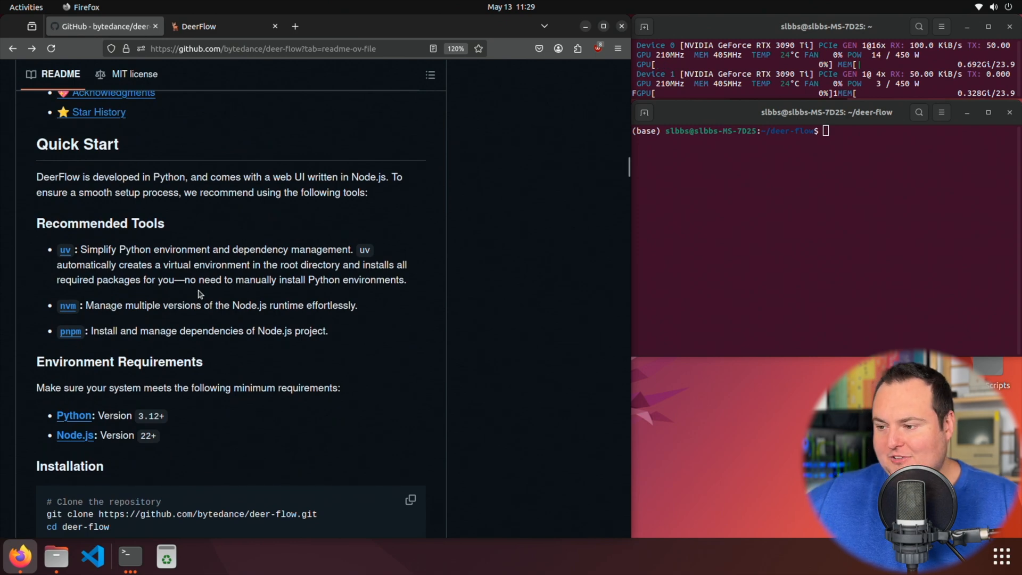
{"action": "scroll", "scroll_direction": "down", "scroll_amount": 3}
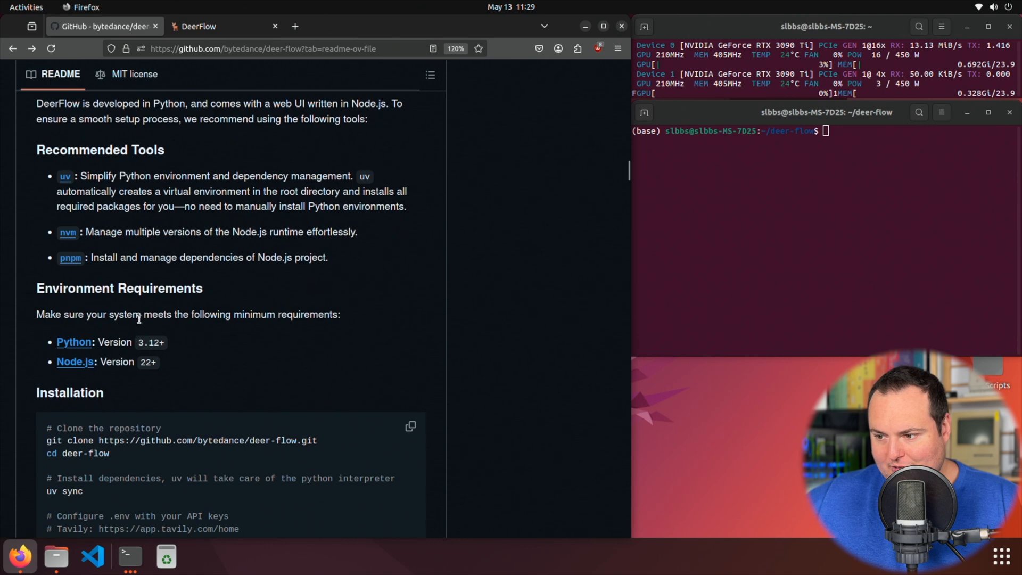
{"action": "scroll", "scroll_direction": "down", "scroll_amount": 3}
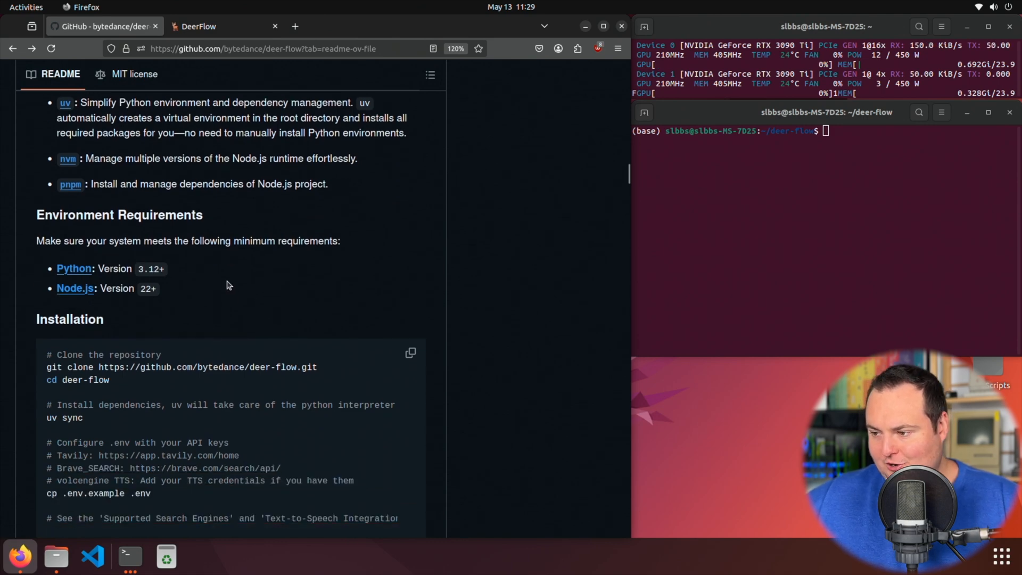
{"action": "scroll", "scroll_direction": "down", "scroll_amount": 3}
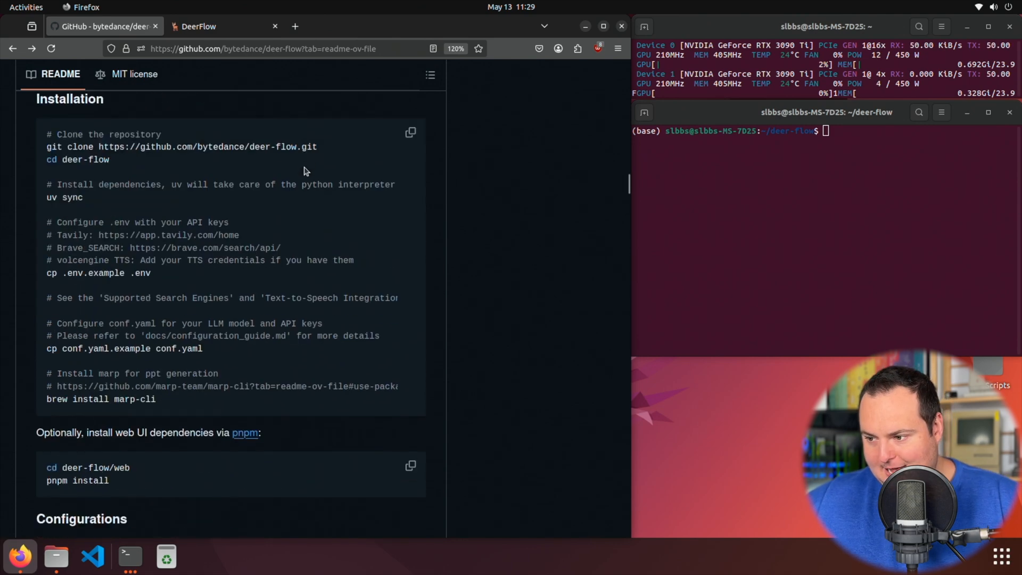
{"action": "scroll", "scroll_direction": "down", "scroll_amount": 3}
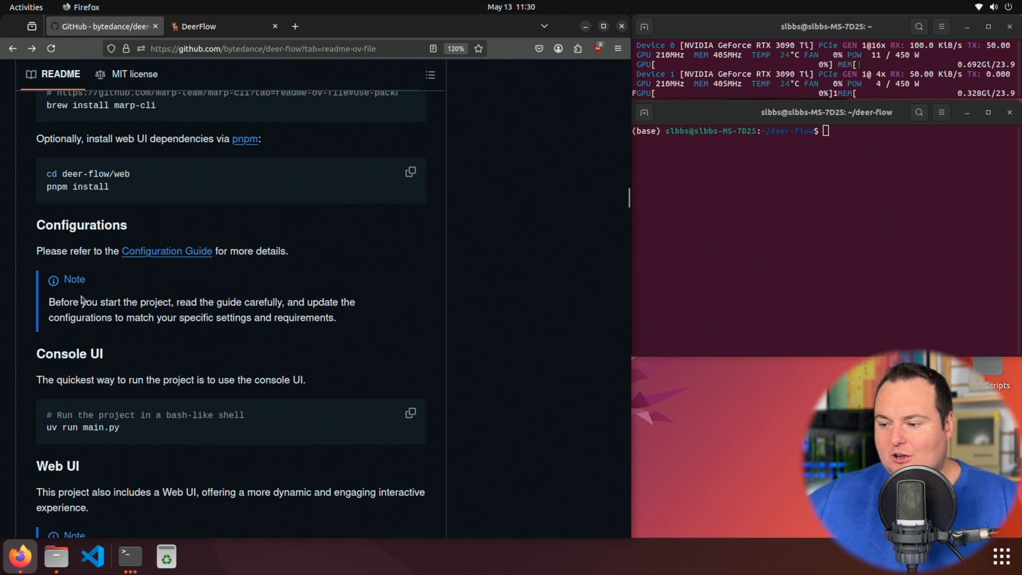
{"action": "scroll", "scroll_direction": "down", "scroll_amount": 3}
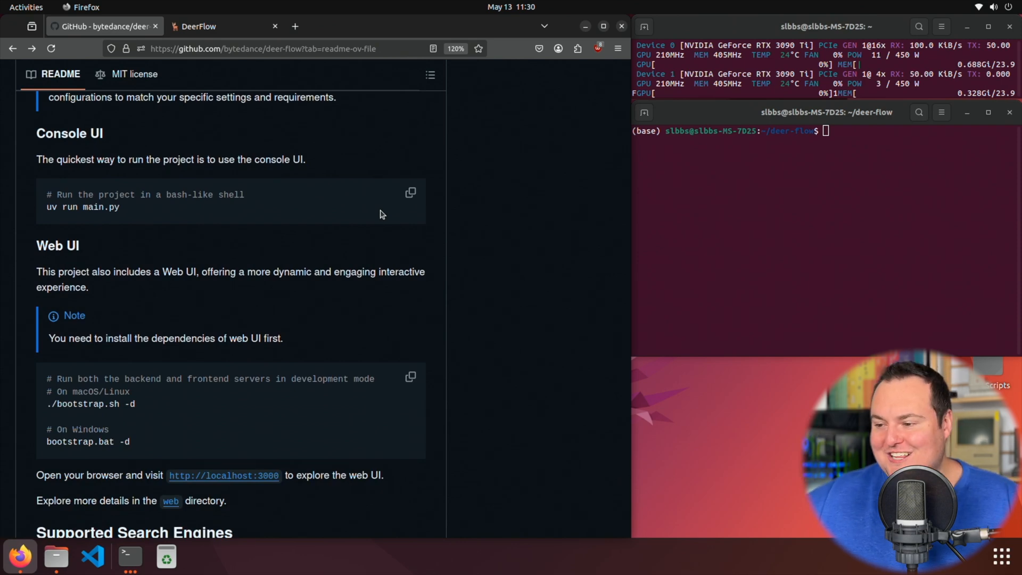
{"action": "mouse_move", "coordinate": [154, 265]}
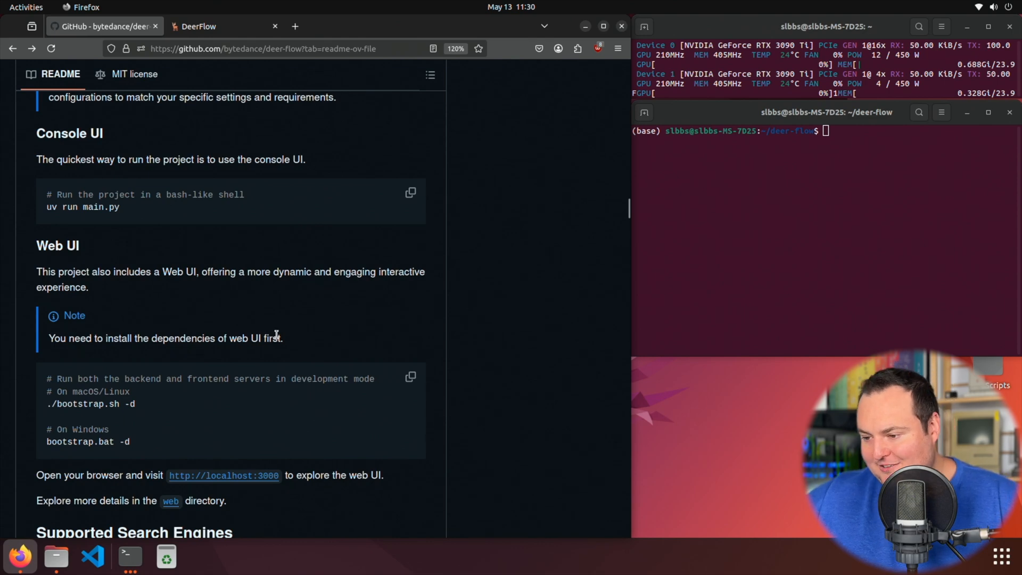
{"action": "scroll", "scroll_direction": "down", "scroll_amount": 3}
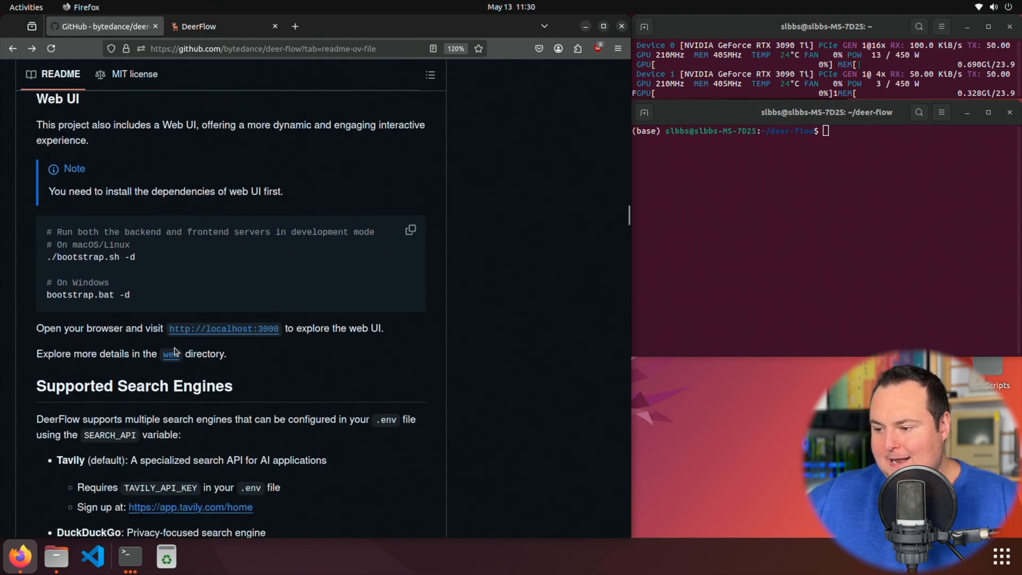
Step: Read the web directory README's prerequisites, setup and Docker notes in a new tab
{"action": "left_click", "coordinate": [169, 353]}
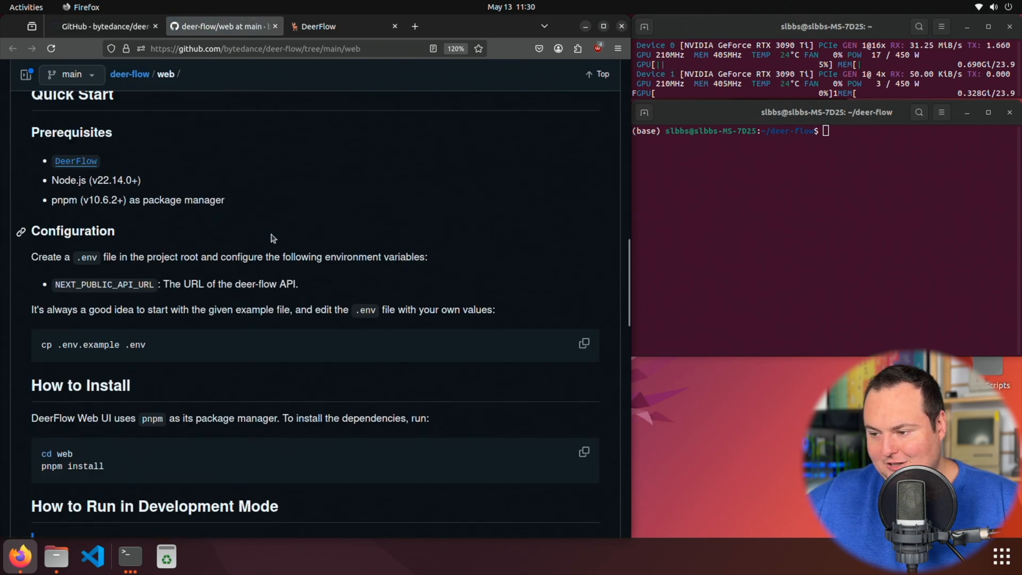
{"action": "scroll", "scroll_direction": "up", "scroll_amount": 3}
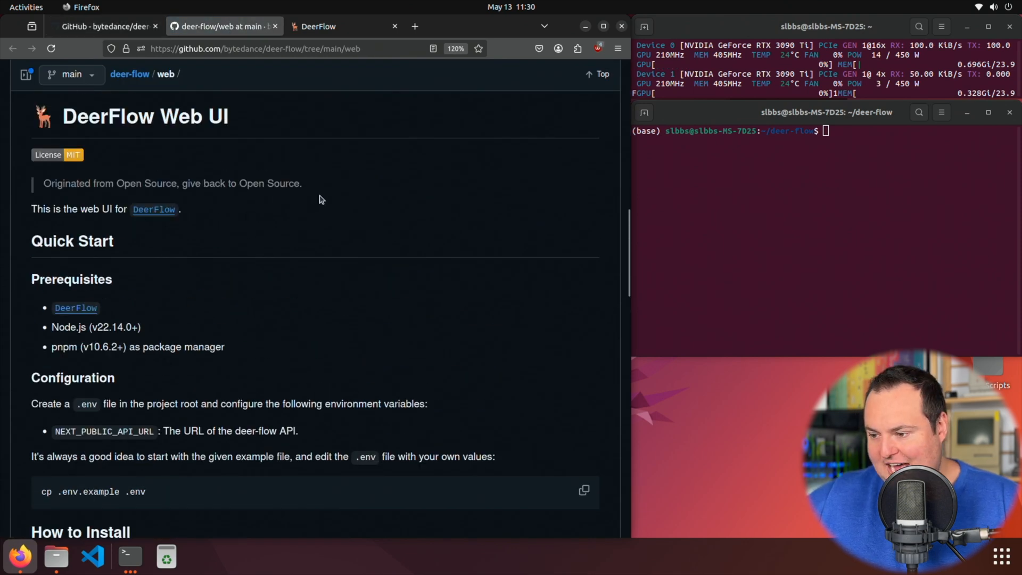
{"action": "scroll", "scroll_direction": "down", "scroll_amount": 3}
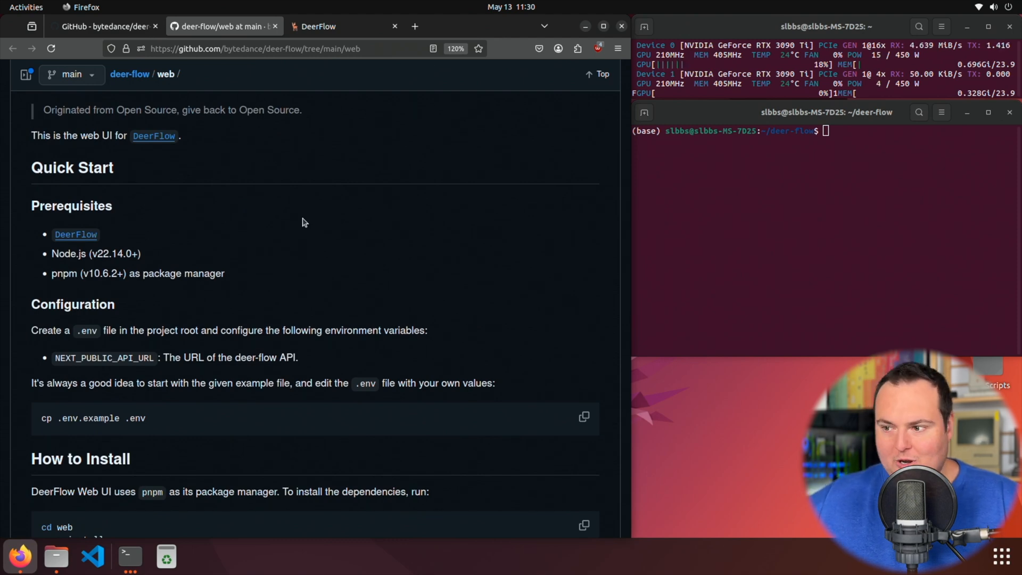
{"action": "scroll", "scroll_direction": "down", "scroll_amount": 3}
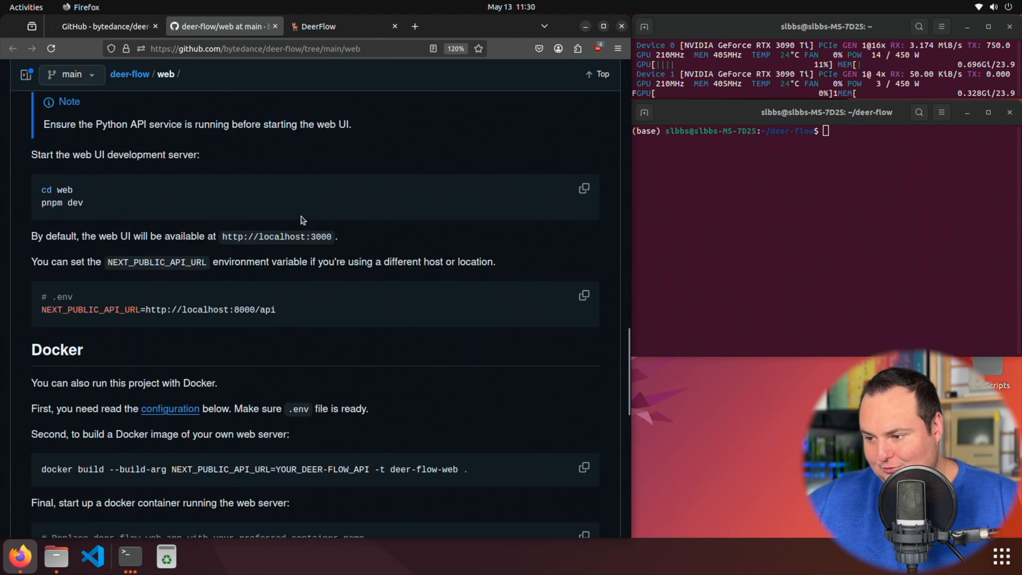
{"action": "scroll", "scroll_direction": "down", "scroll_amount": 3}
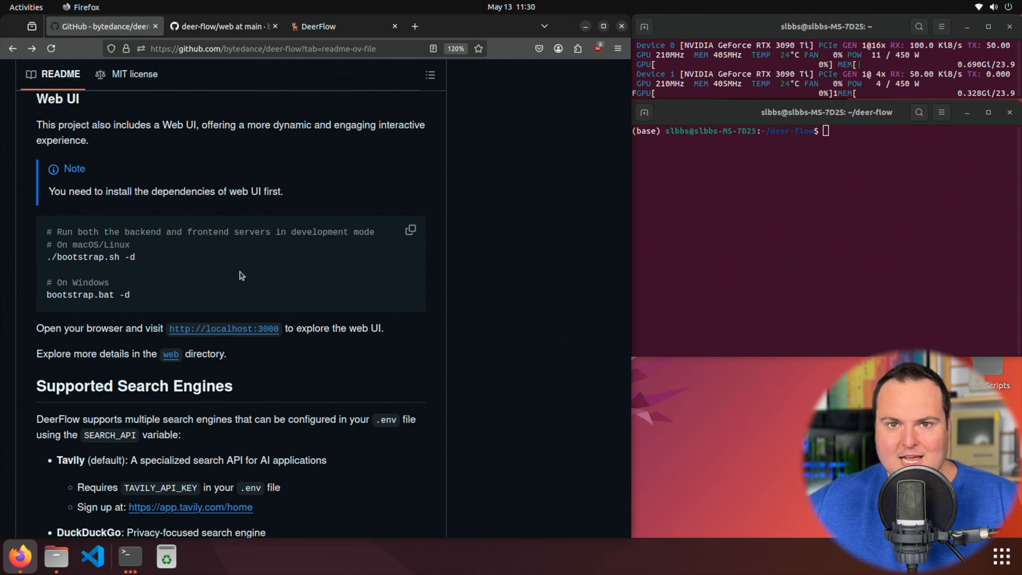
{"action": "mouse_move", "coordinate": [283, 259]}
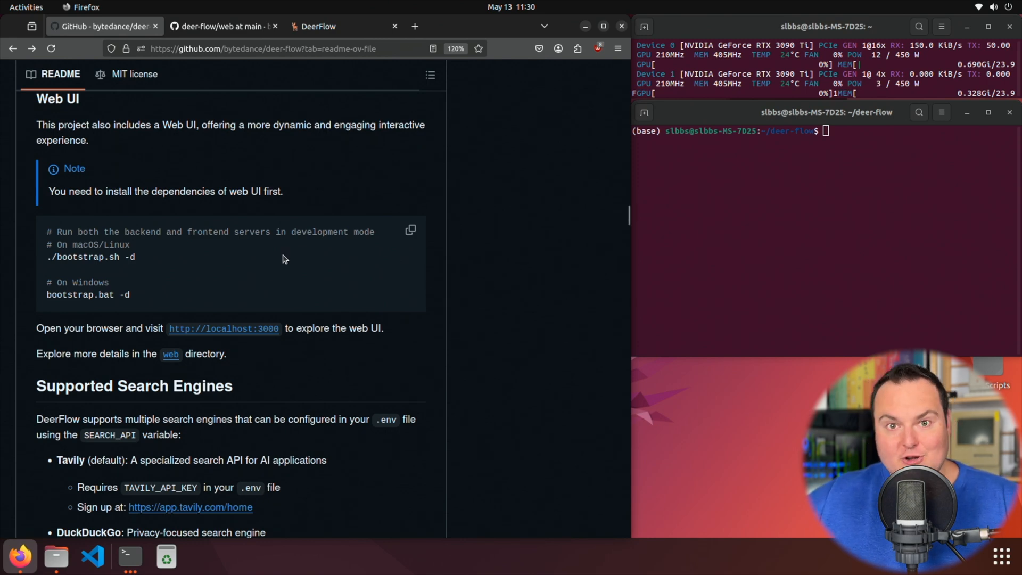
Step: Compare the listed search engines: Tavily, DuckDuckGo, Brave Search and Arxiv
{"action": "scroll", "scroll_direction": "down", "scroll_amount": 3}
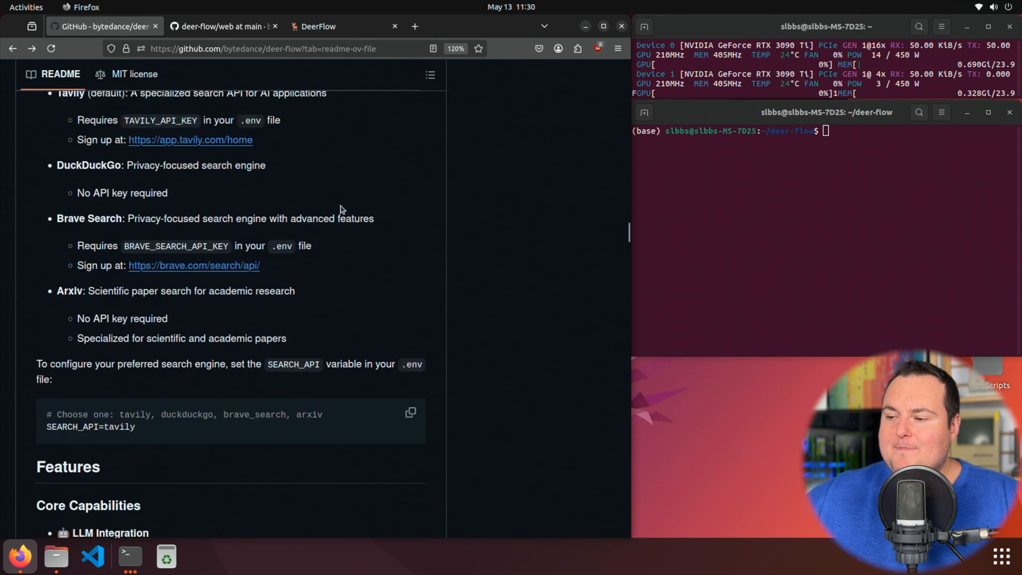
{"action": "scroll", "scroll_direction": "down", "scroll_amount": 3}
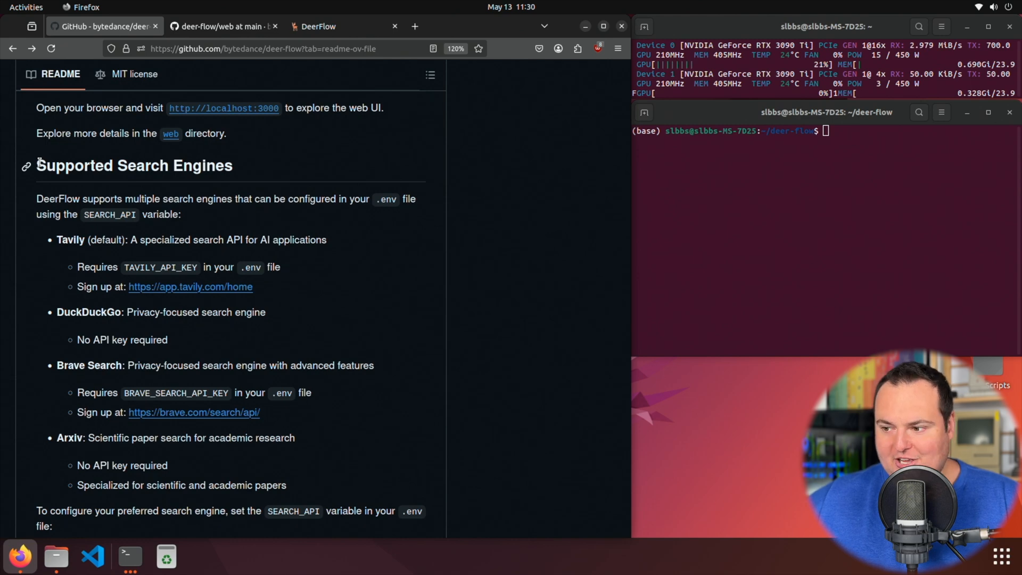
{"action": "scroll", "scroll_direction": "down", "scroll_amount": 3}
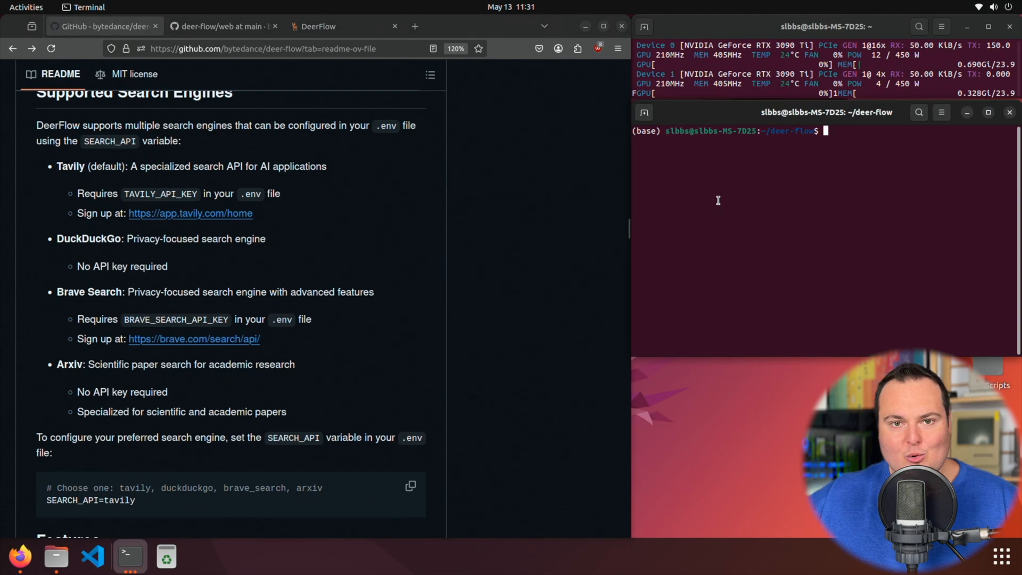
Step: Check in nano that .env has SEARCH_API=duckduckgo and TAVILY_API_KEY=unused
{"action": "type", "text": "nano .env"}
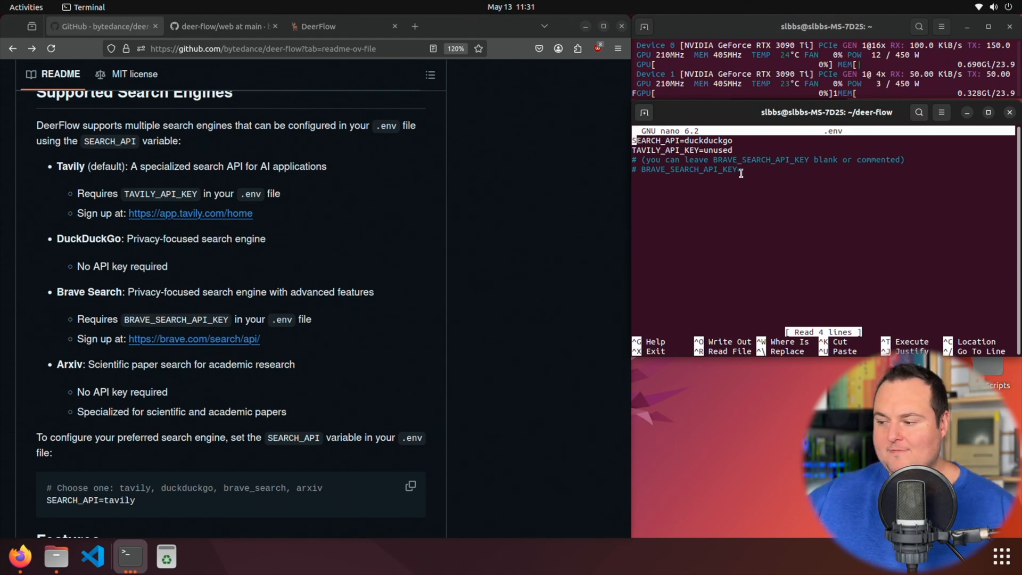
{"action": "key", "text": "ctrl+x"}
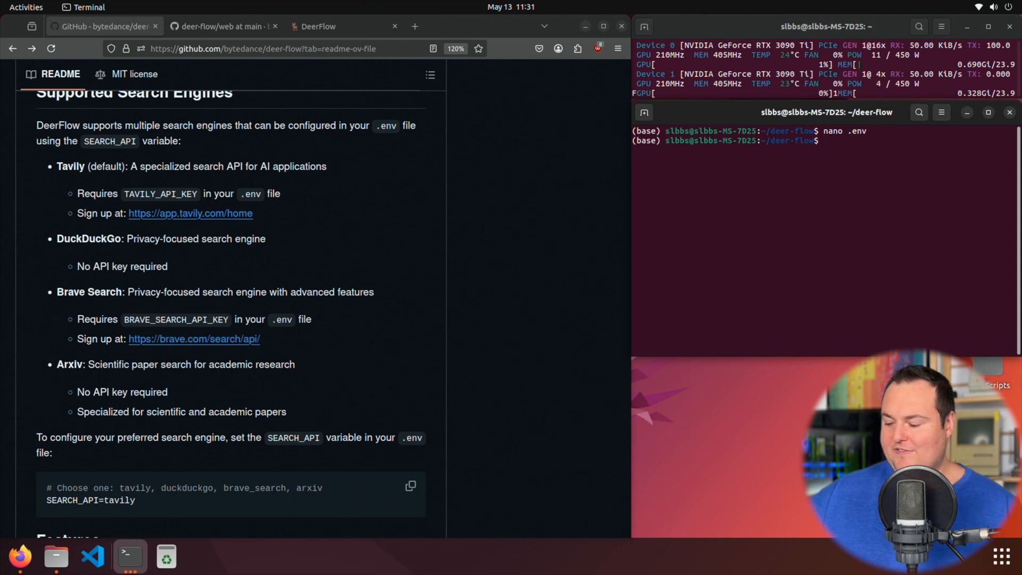
Step: Edit the config in nano so BASIC_MODEL uses Ollama qwen3:32b-q8_0 at localhost:11434
{"action": "type", "text": "nano .env"}
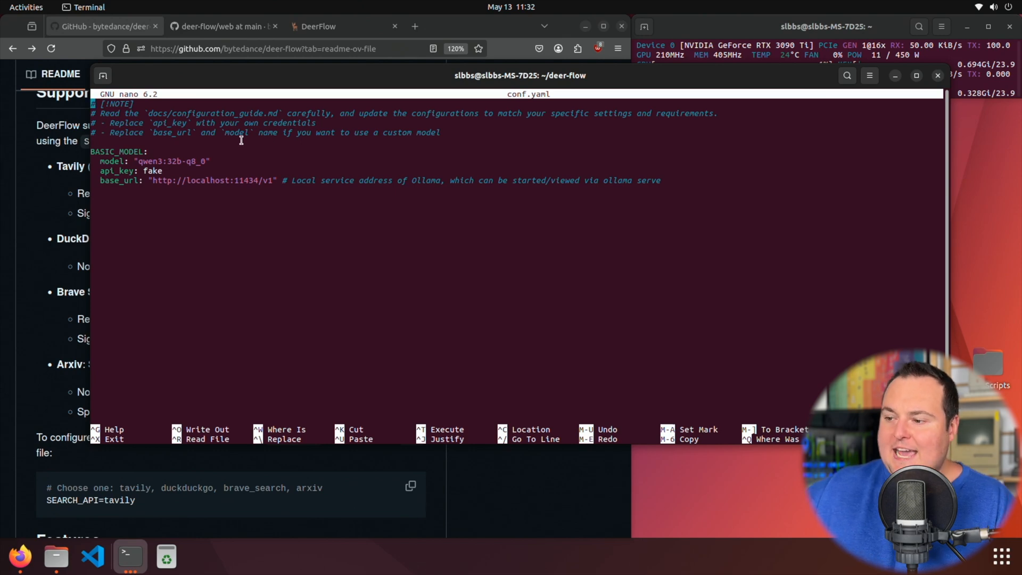
{"action": "mouse_move", "coordinate": [170, 210]}
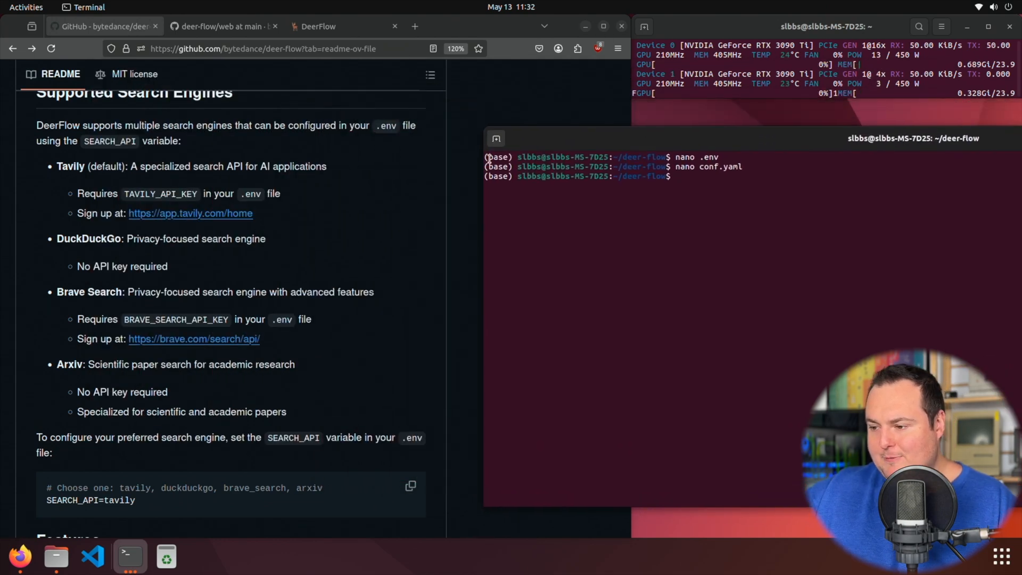
Step: Open the web directory in a new tab and select the ./bootstrap.sh -d command
{"action": "scroll", "scroll_direction": "down", "scroll_amount": 3}
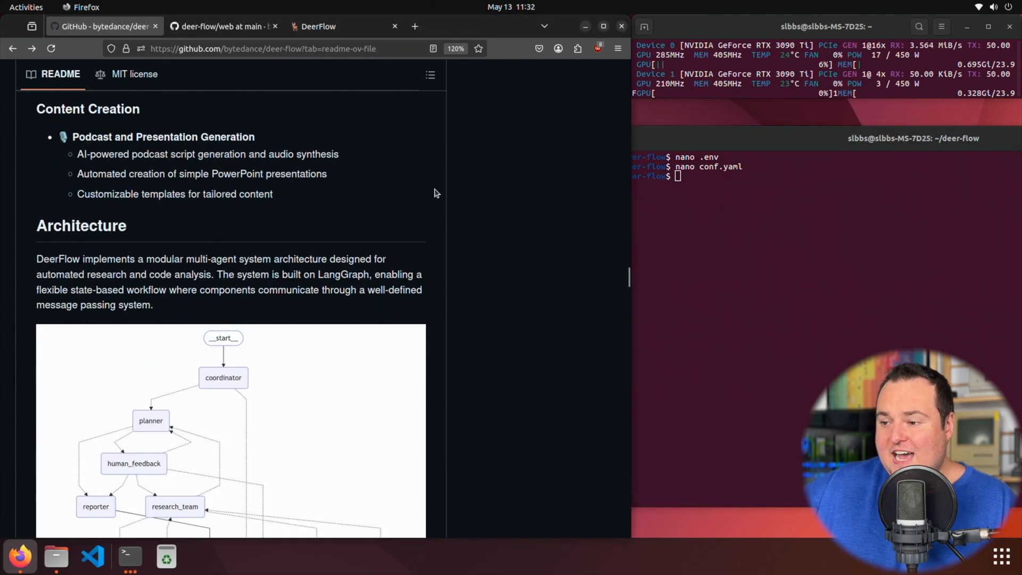
{"action": "right_click", "coordinate": [169, 206]}
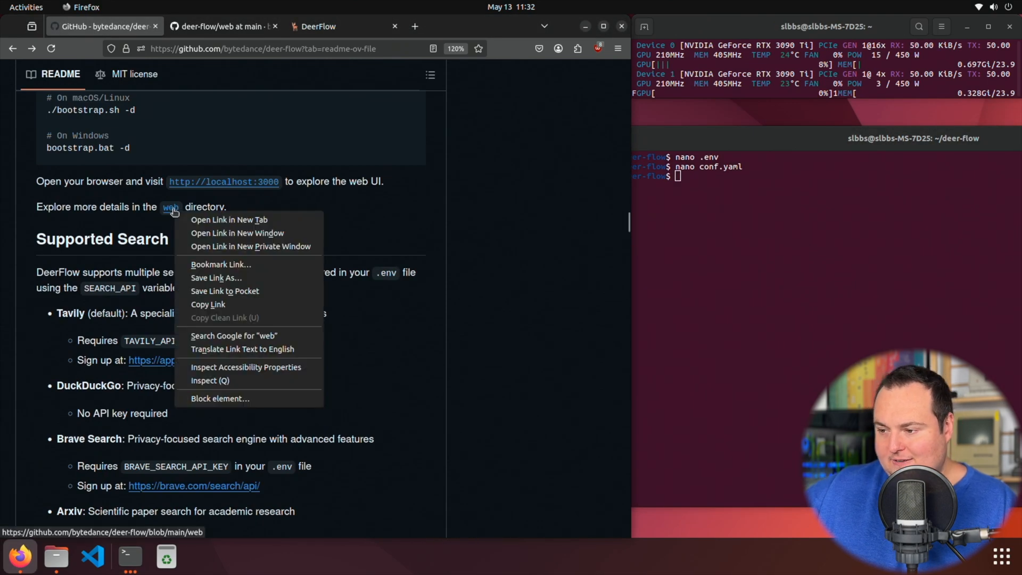
{"action": "left_click", "coordinate": [228, 220]}
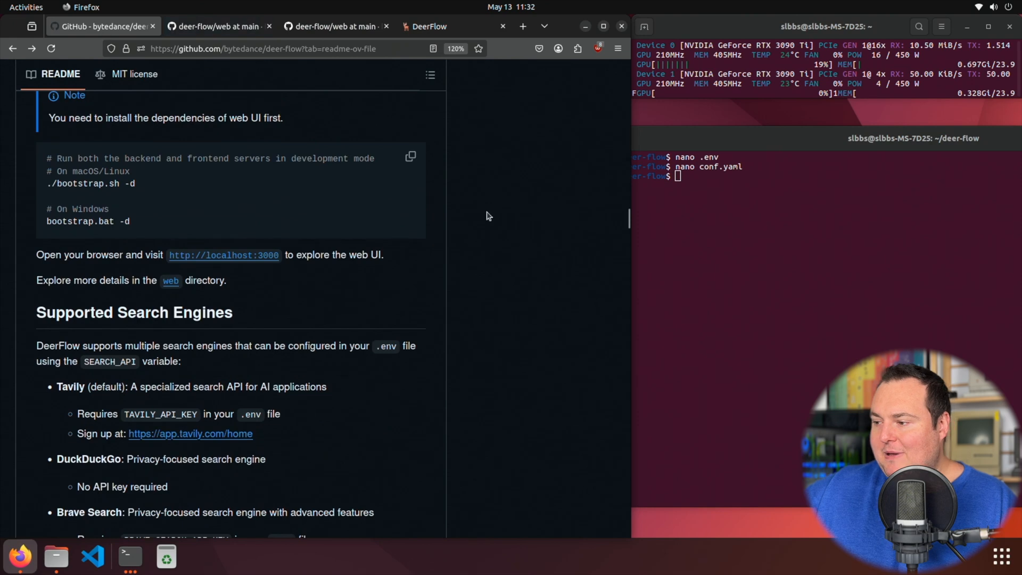
{"action": "left_click_drag", "start_coordinate": [47, 183], "coordinate": [135, 183]}
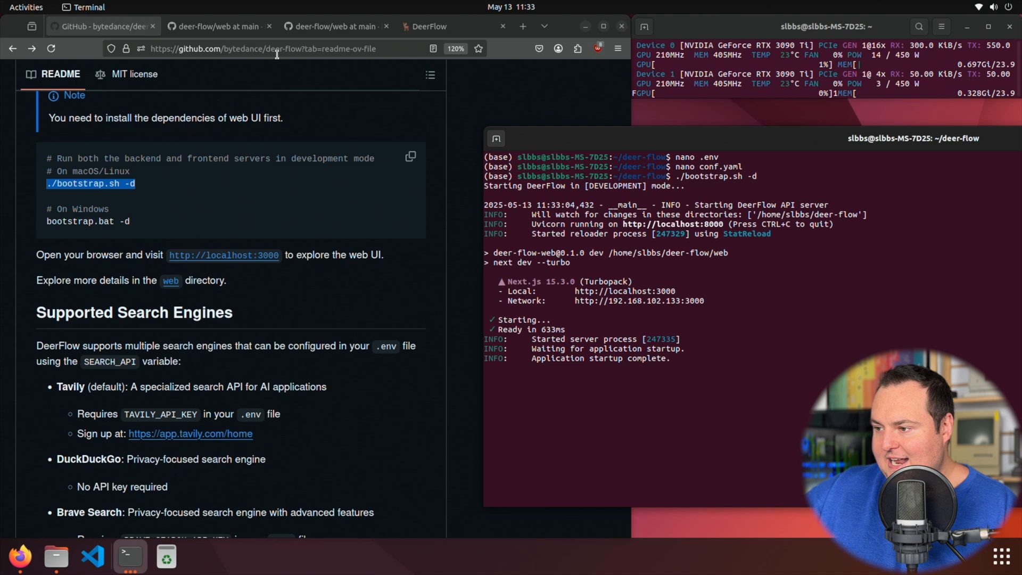
Step: Reload DeerFlow's chat, submit the Python algo trading script request, and return to the README
{"action": "left_click", "coordinate": [429, 26]}
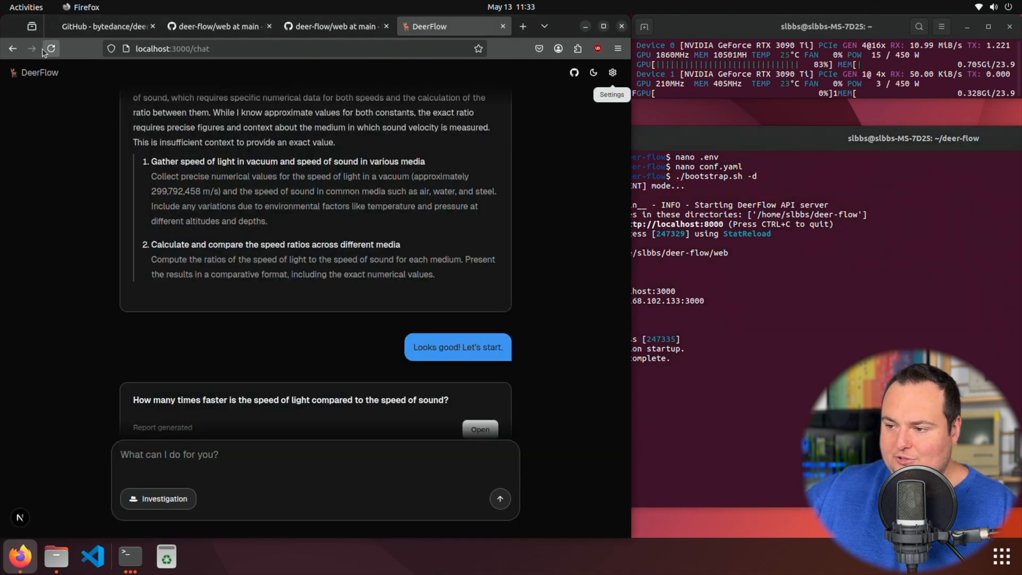
{"action": "left_click", "coordinate": [51, 49]}
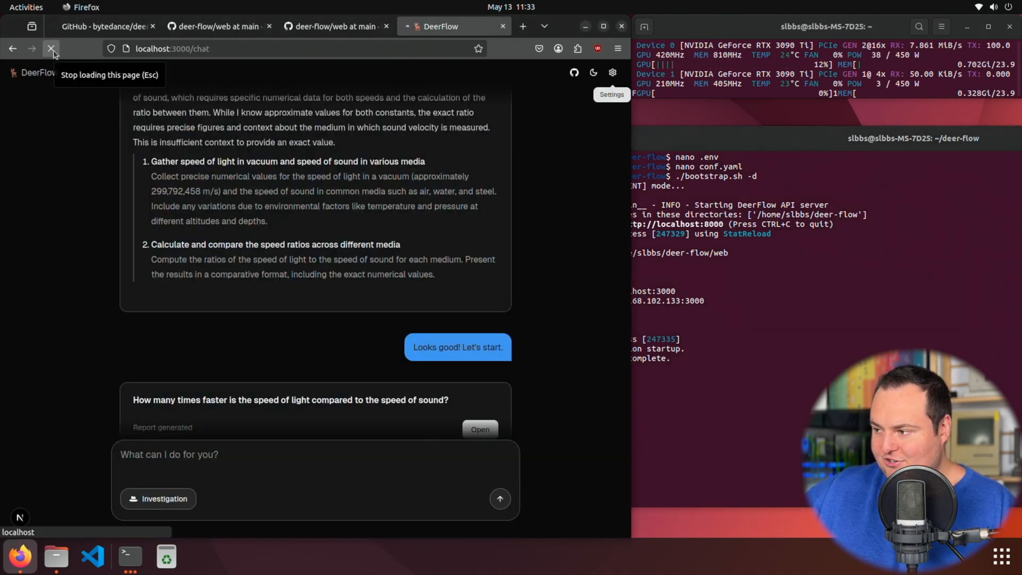
{"action": "left_click", "coordinate": [51, 49]}
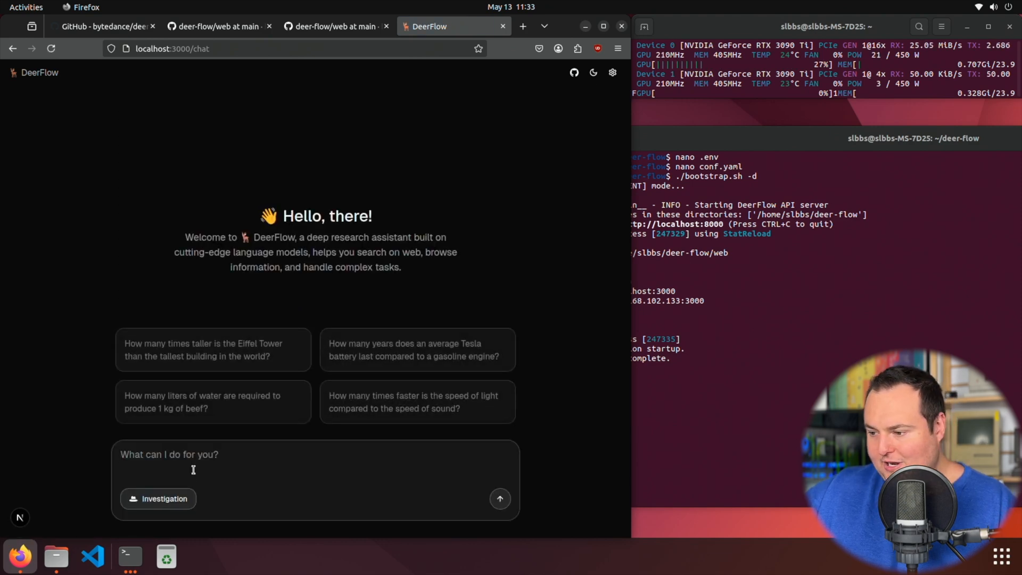
{"action": "mouse_move", "coordinate": [334, 26]}
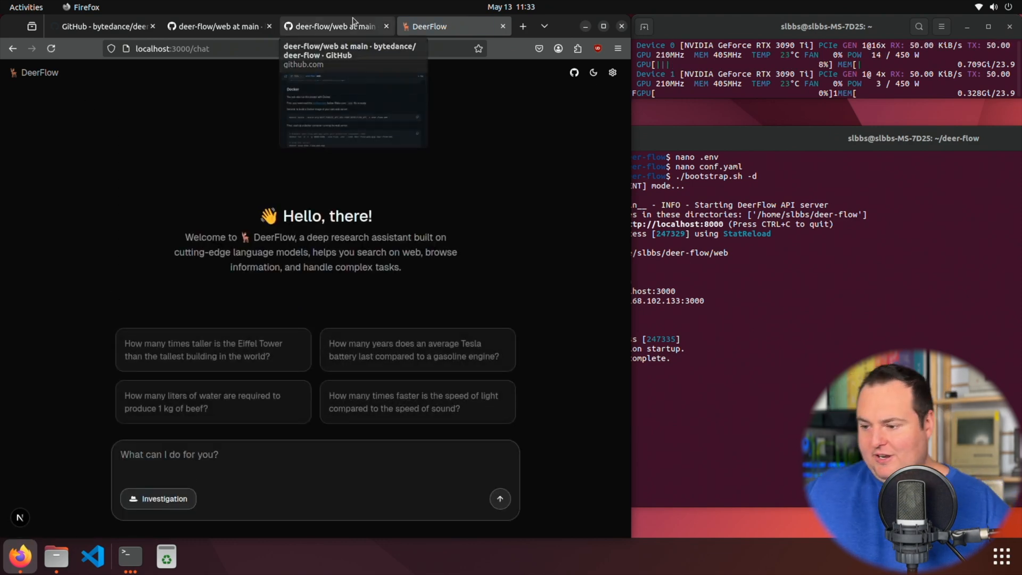
{"action": "mouse_move", "coordinate": [15, 148]}
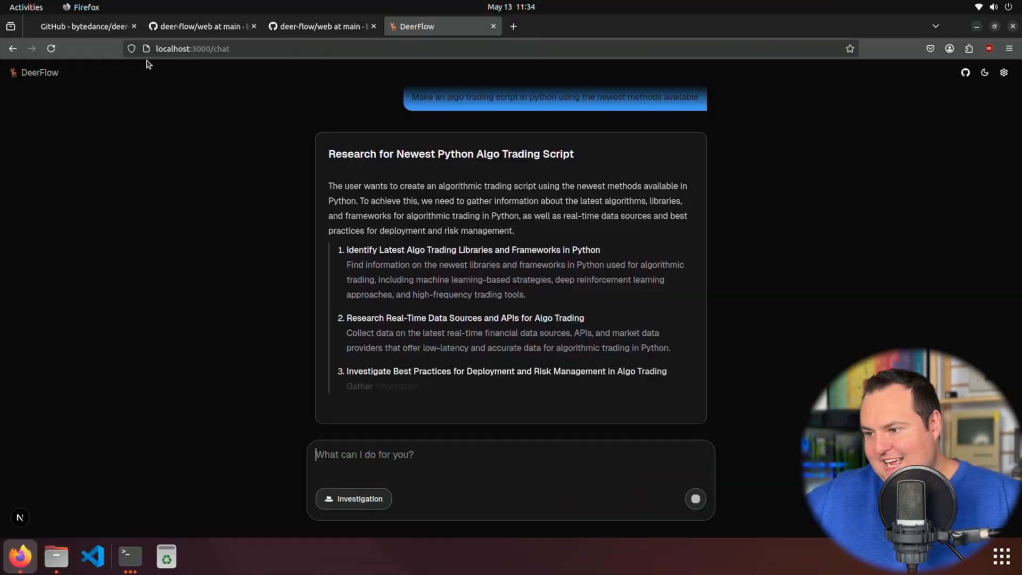
{"action": "left_click", "coordinate": [81, 26]}
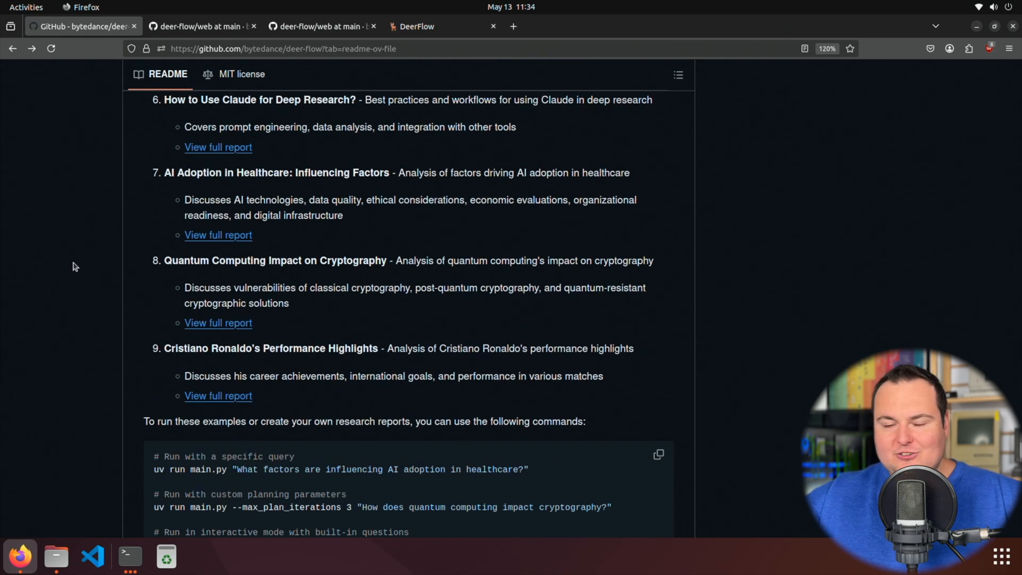
Step: Read the README's example reports, check the web directory tab, then view DeerFlow's three-step plan
{"action": "scroll", "scroll_direction": "down", "scroll_amount": 3}
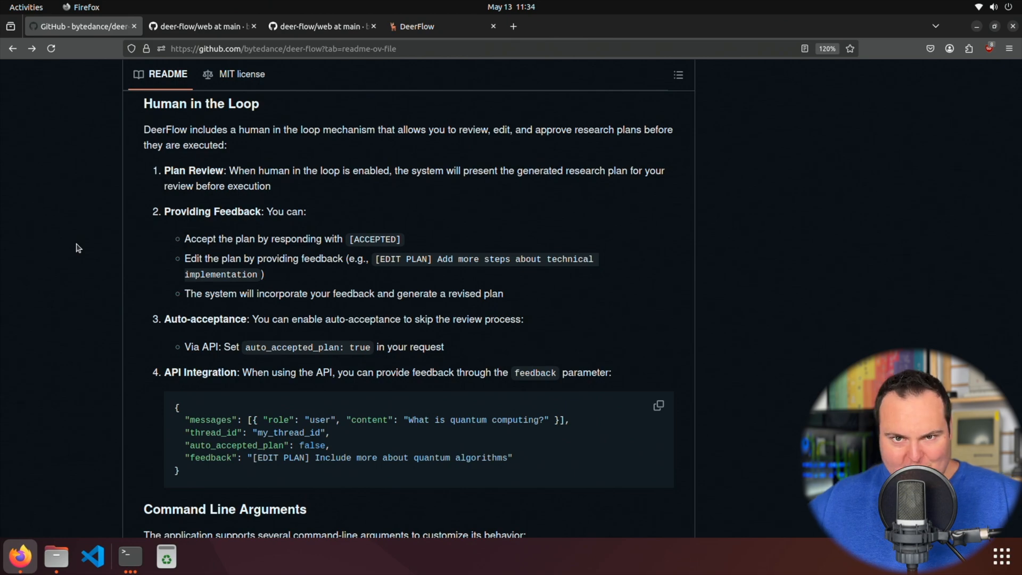
{"action": "scroll", "scroll_direction": "down", "scroll_amount": 3}
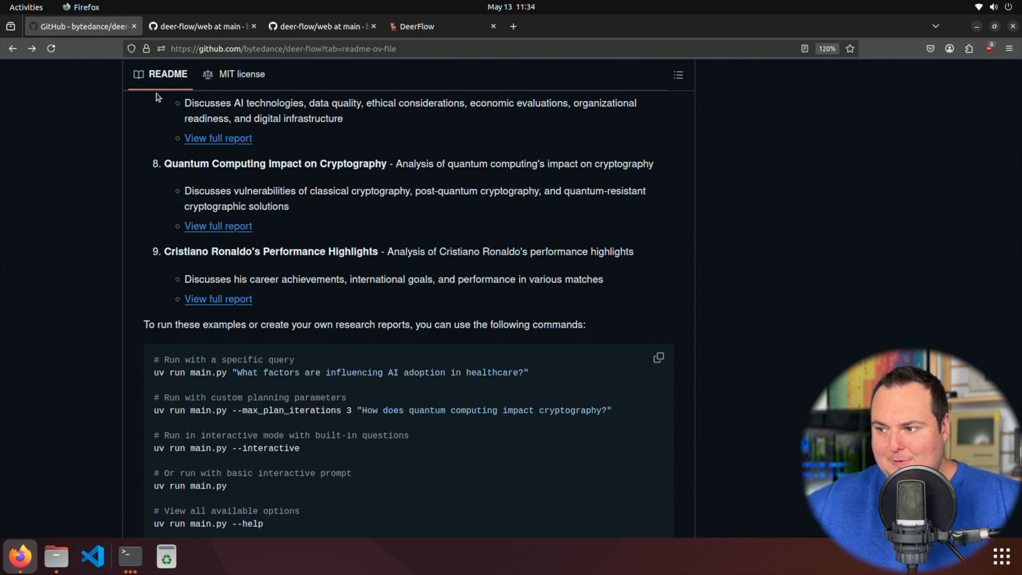
{"action": "left_click", "coordinate": [319, 26]}
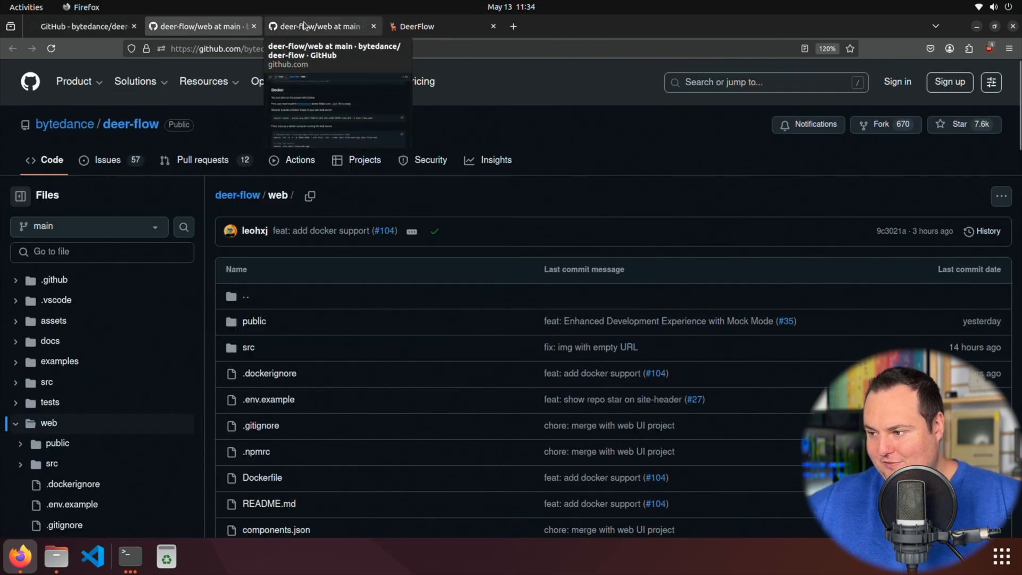
{"action": "left_click", "coordinate": [424, 26]}
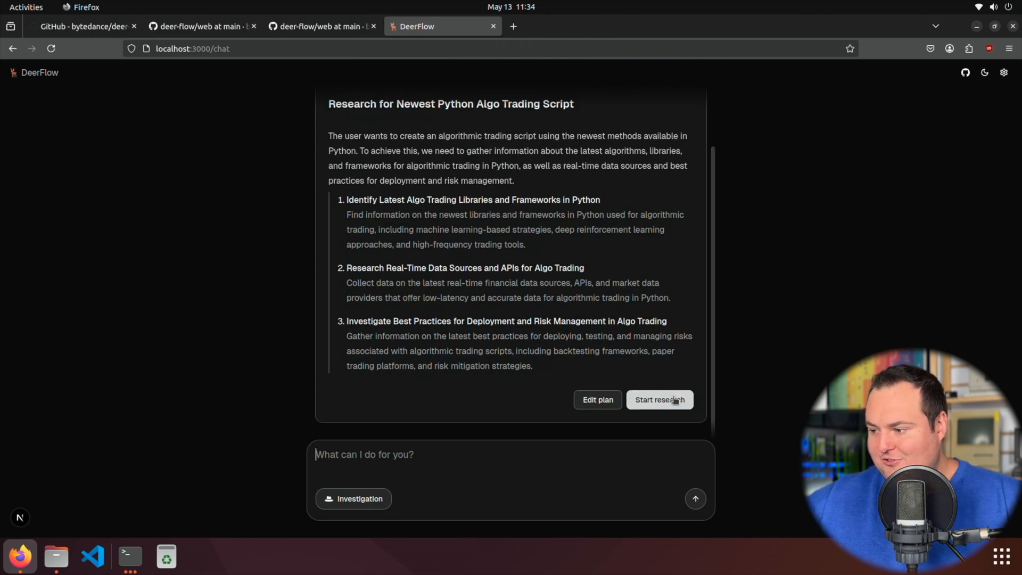
Step: Approve the plan with Start research and watch DeerFlow search Python trading libraries
{"action": "left_click", "coordinate": [658, 400]}
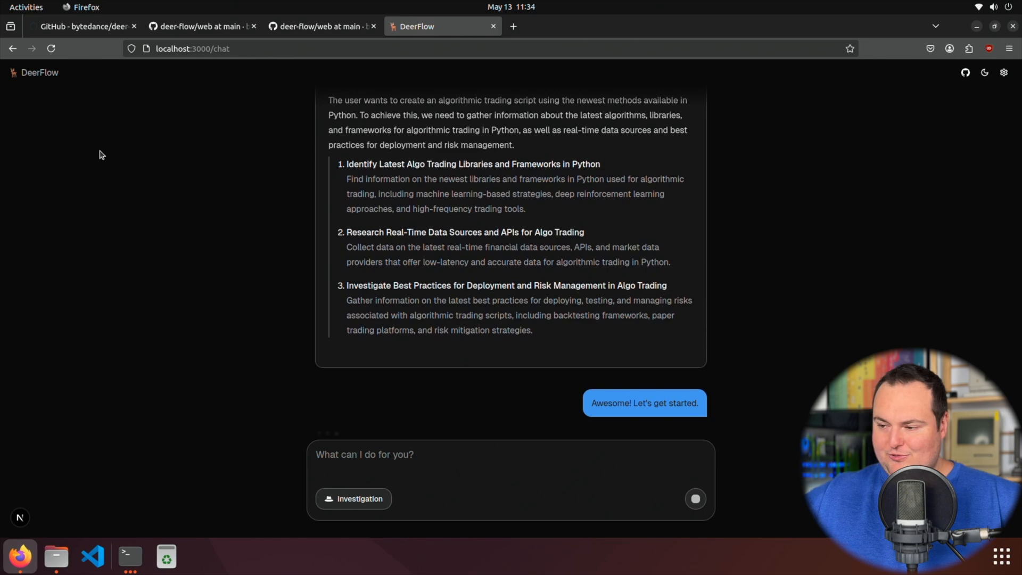
{"action": "mouse_move", "coordinate": [602, 4]}
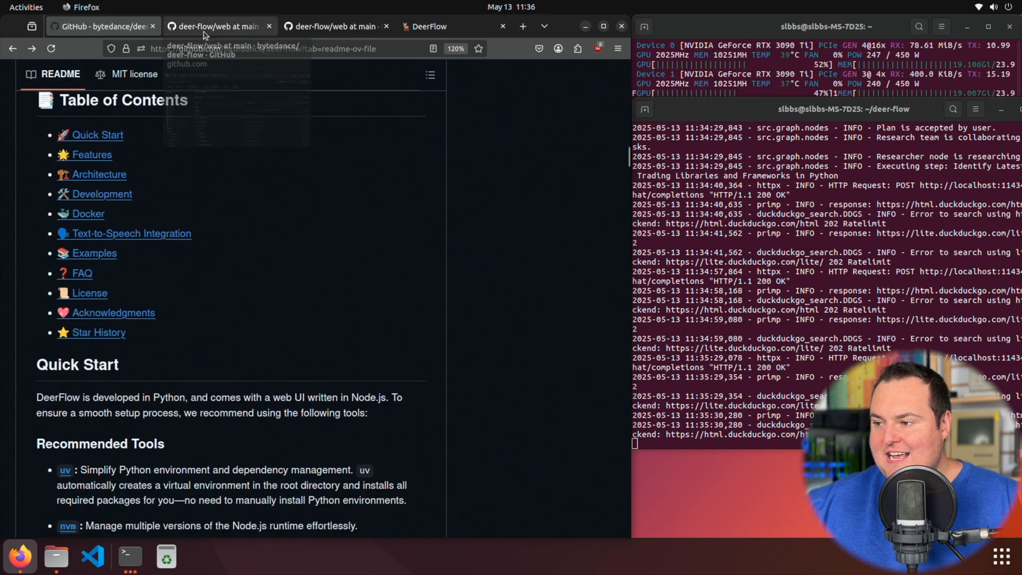
{"action": "left_click", "coordinate": [427, 26]}
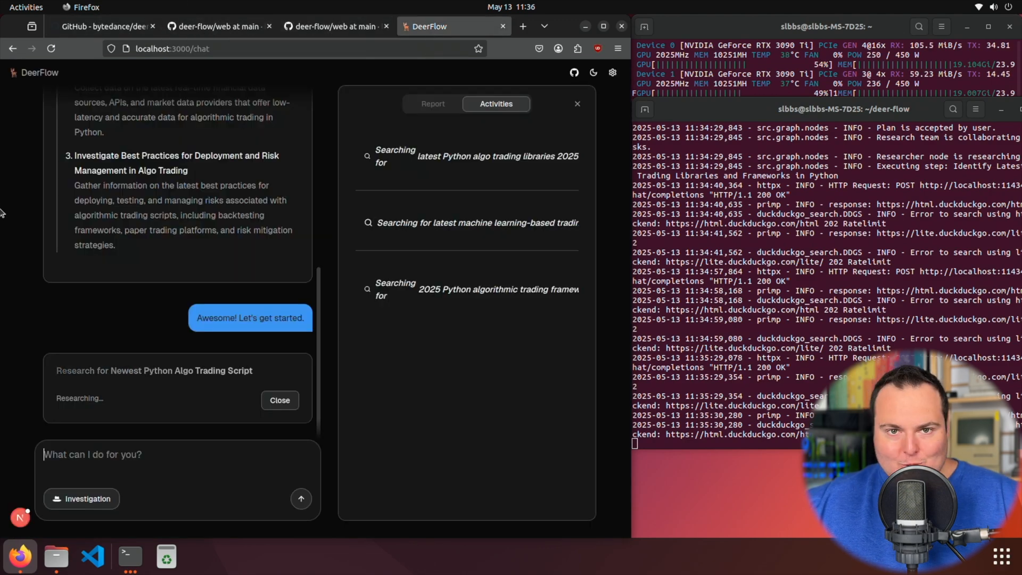